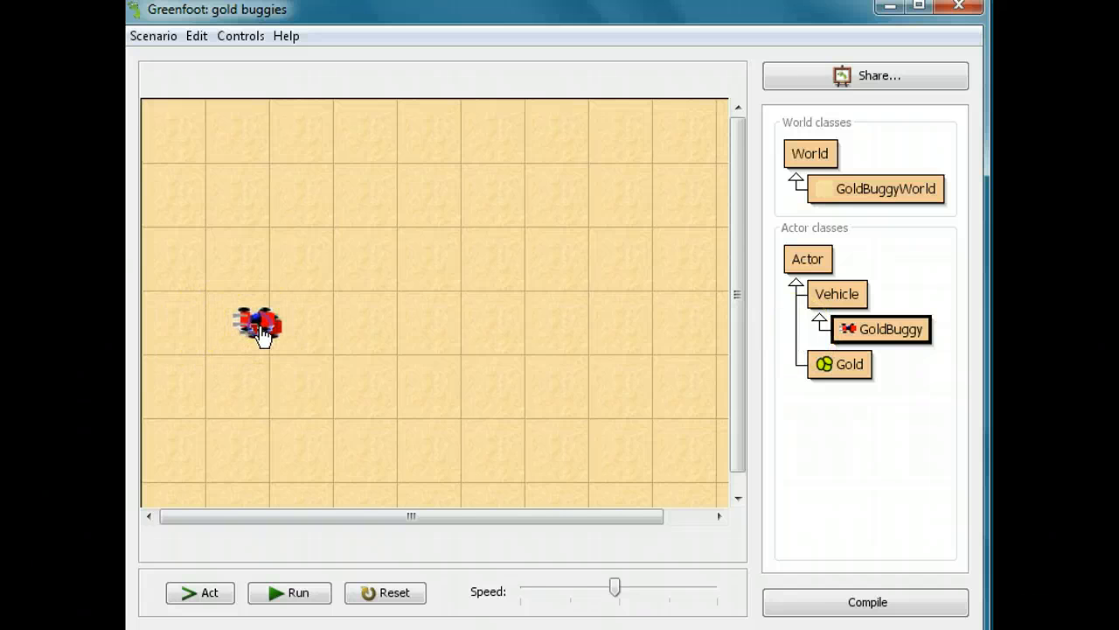
Run and pause the scenario, place a Gold piece, then run again so the buggy collects it
click(288, 592)
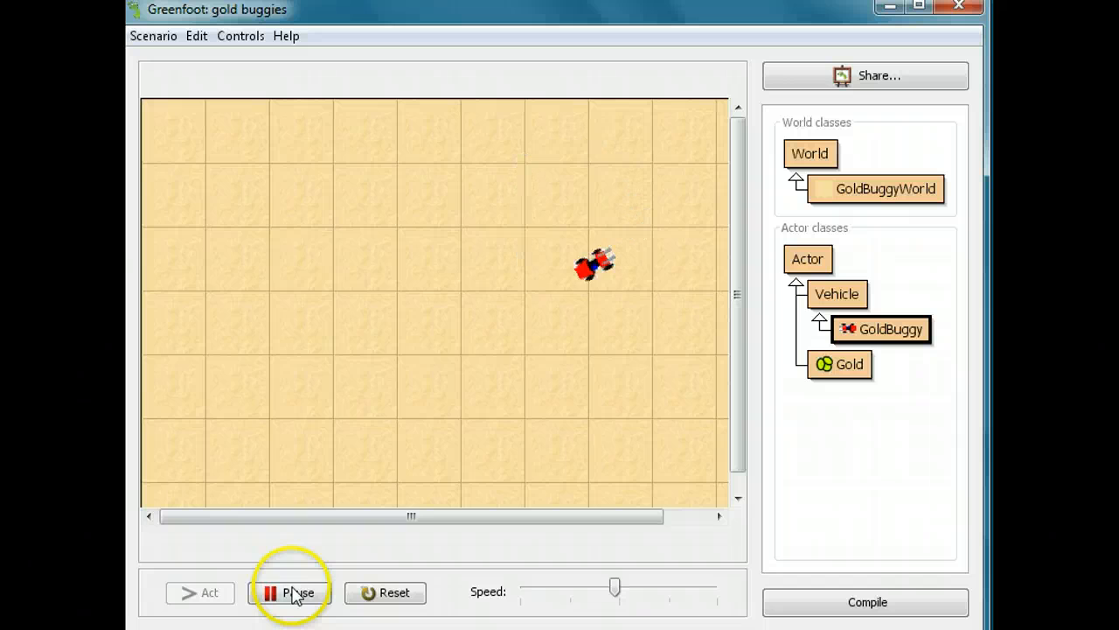
click(291, 592)
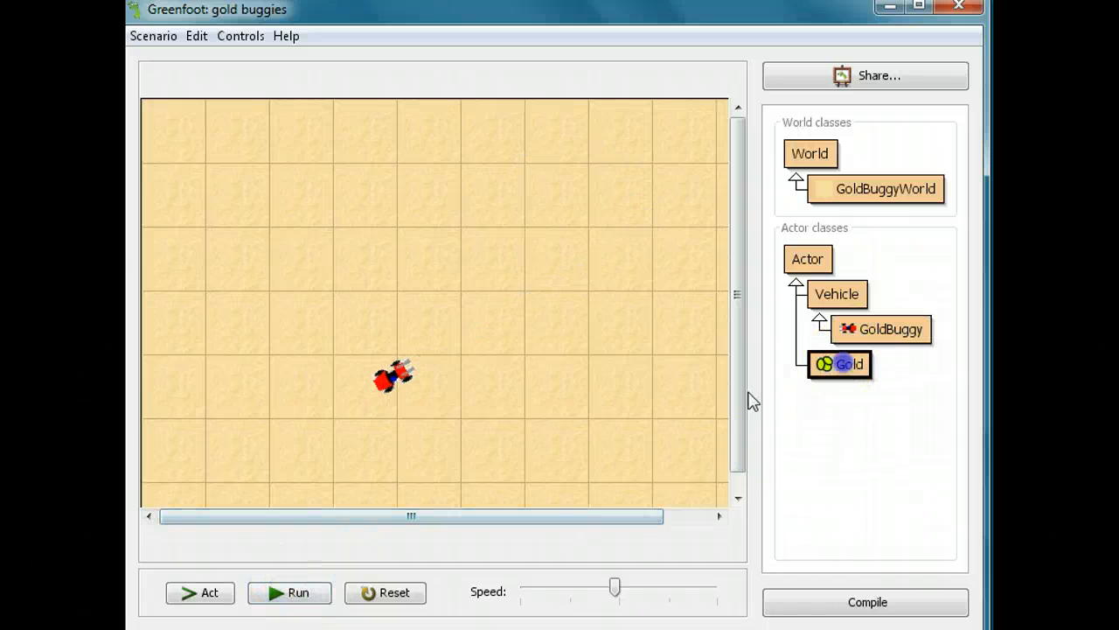
click(306, 408)
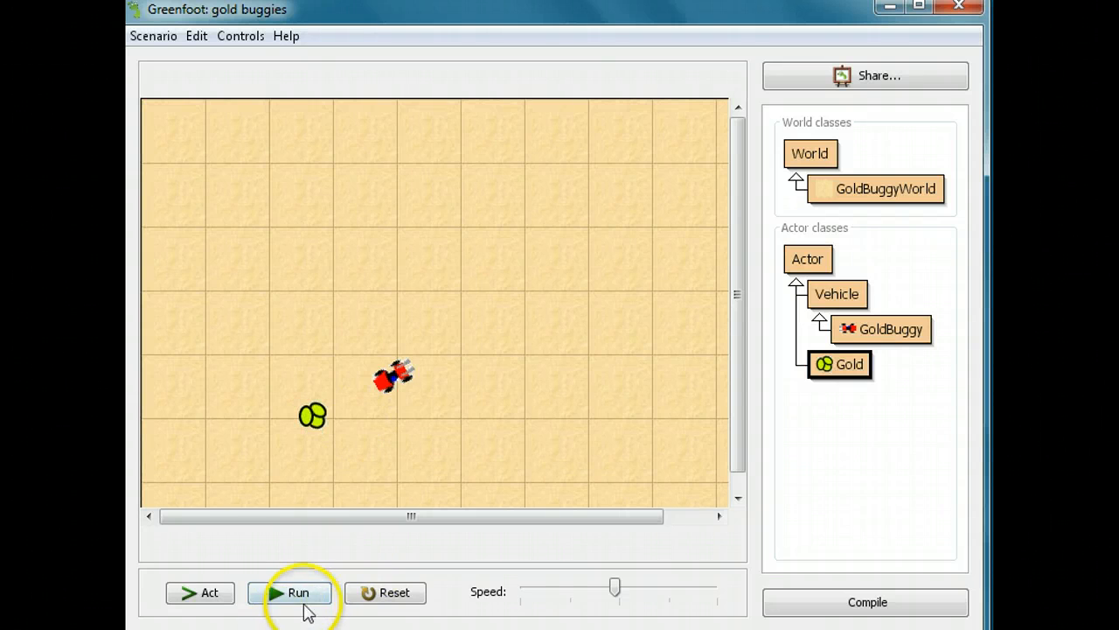
click(298, 592)
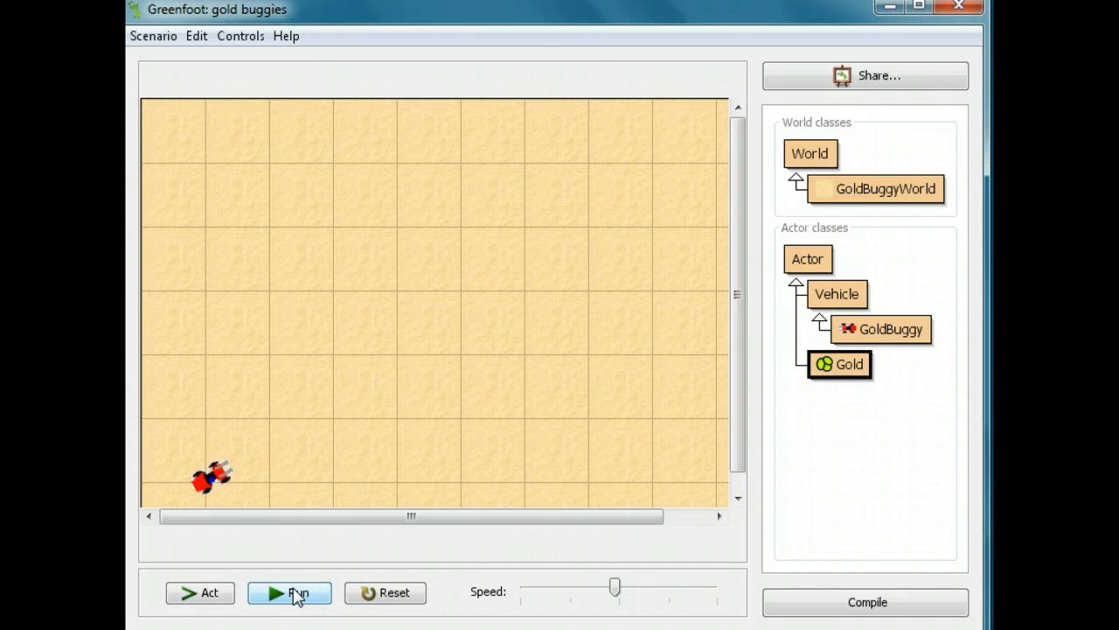
mouse_move(299, 592)
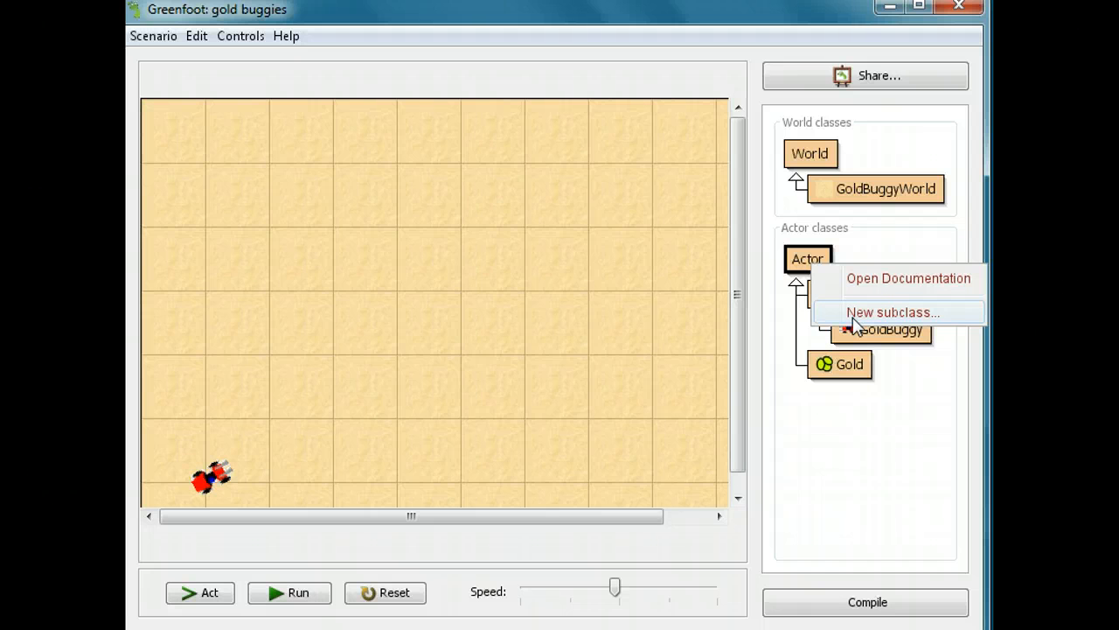
Start a new Actor subclass and name it Bomb
click(893, 312)
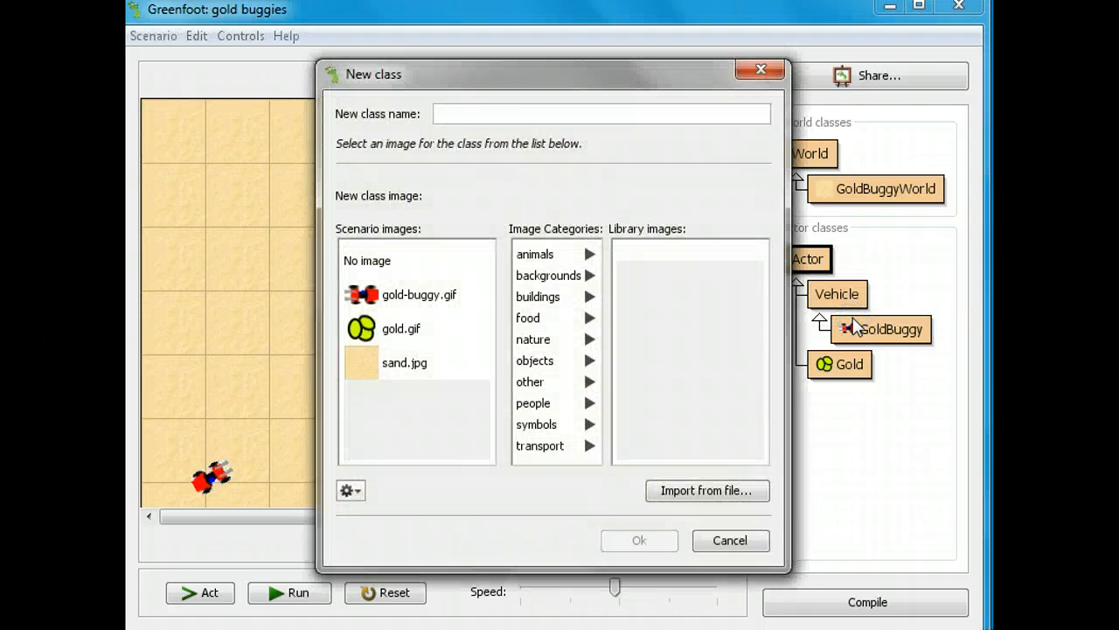
click(602, 114)
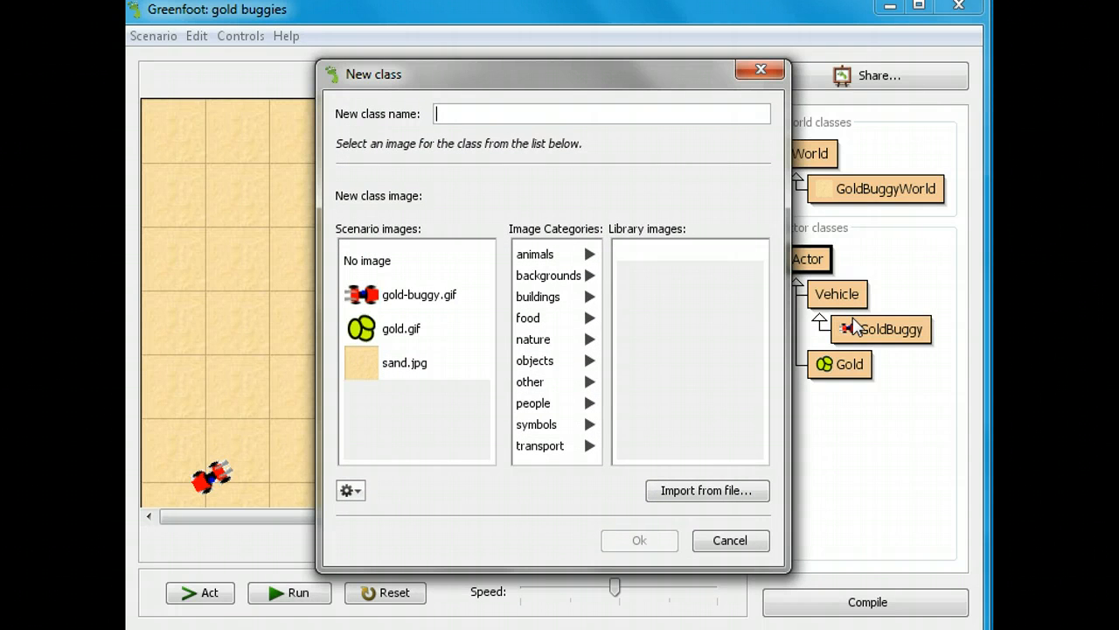
text(B)
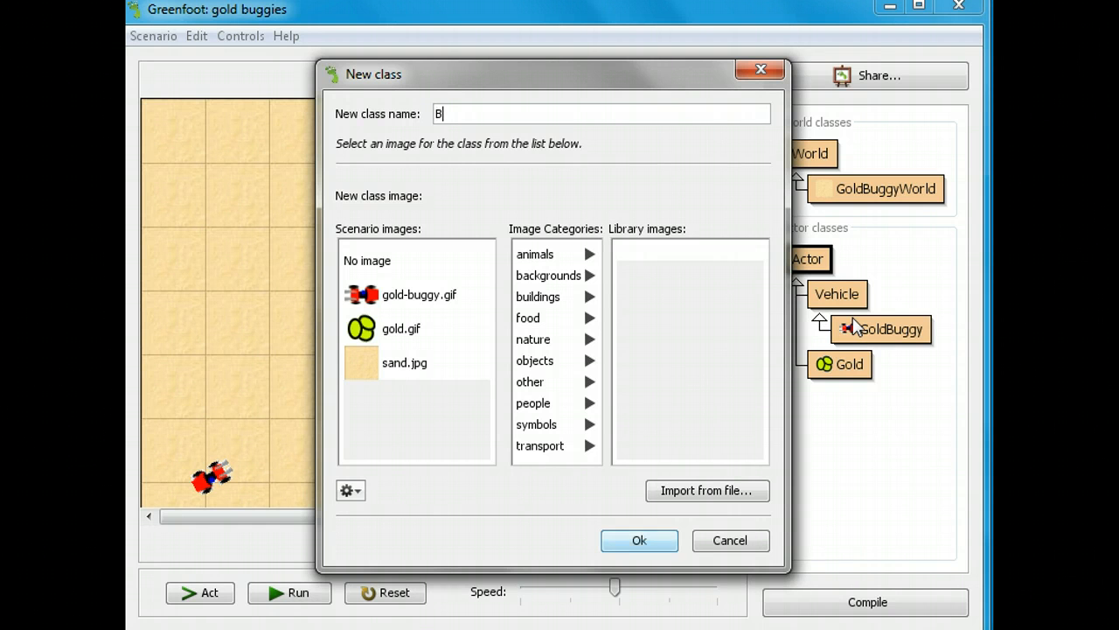
text(omb)
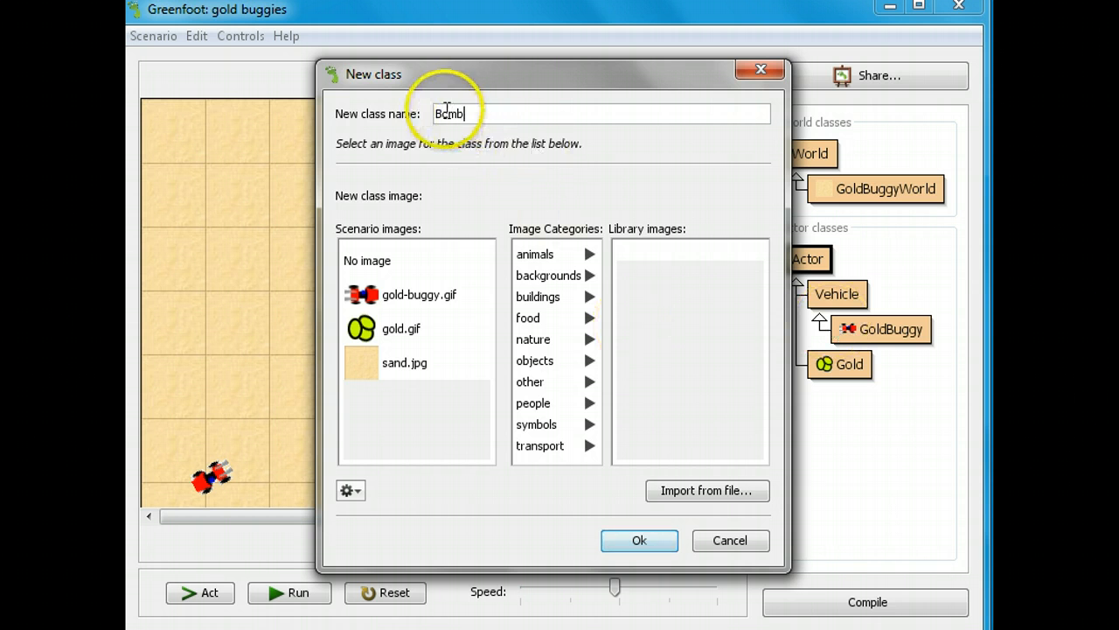
text(Bomb)
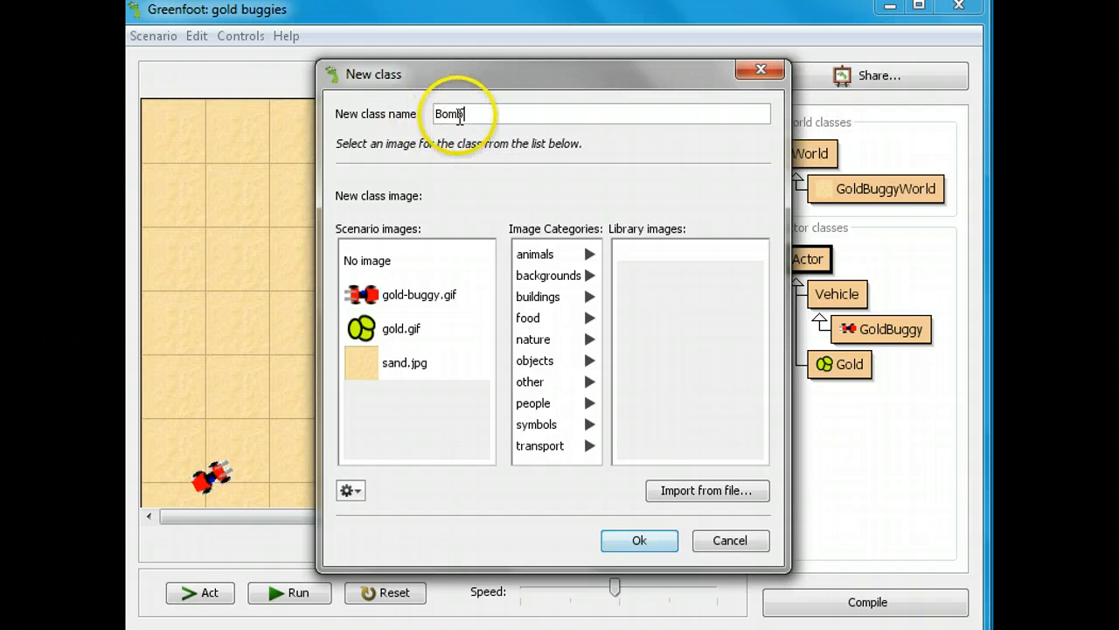
Give the Bomb class the bomb.png image from the objects category and create it
click(534, 360)
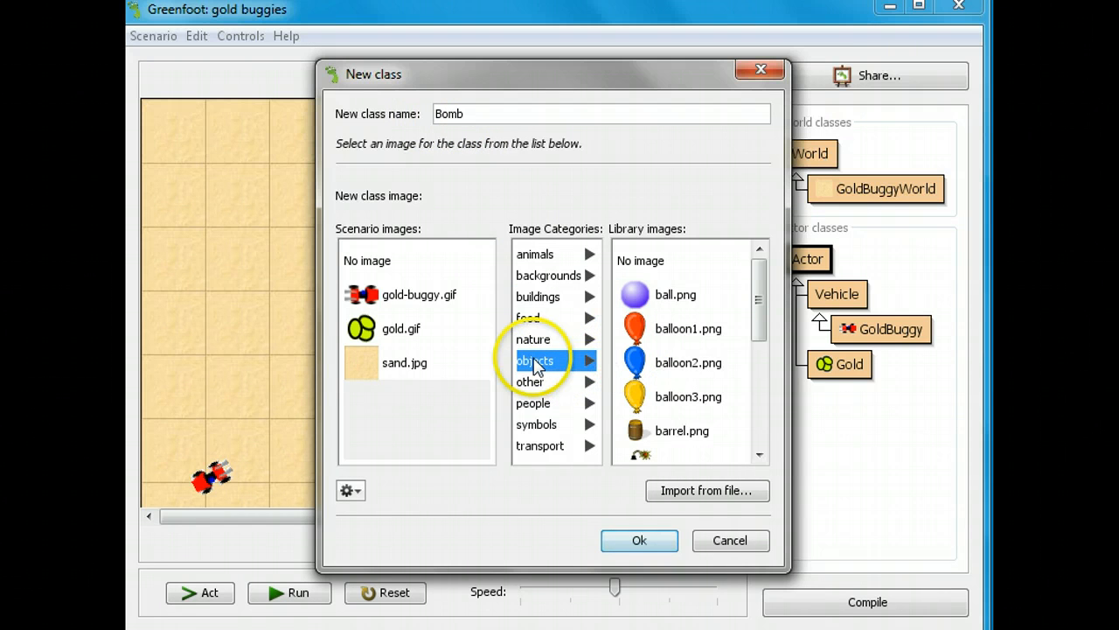
scroll(down, 3)
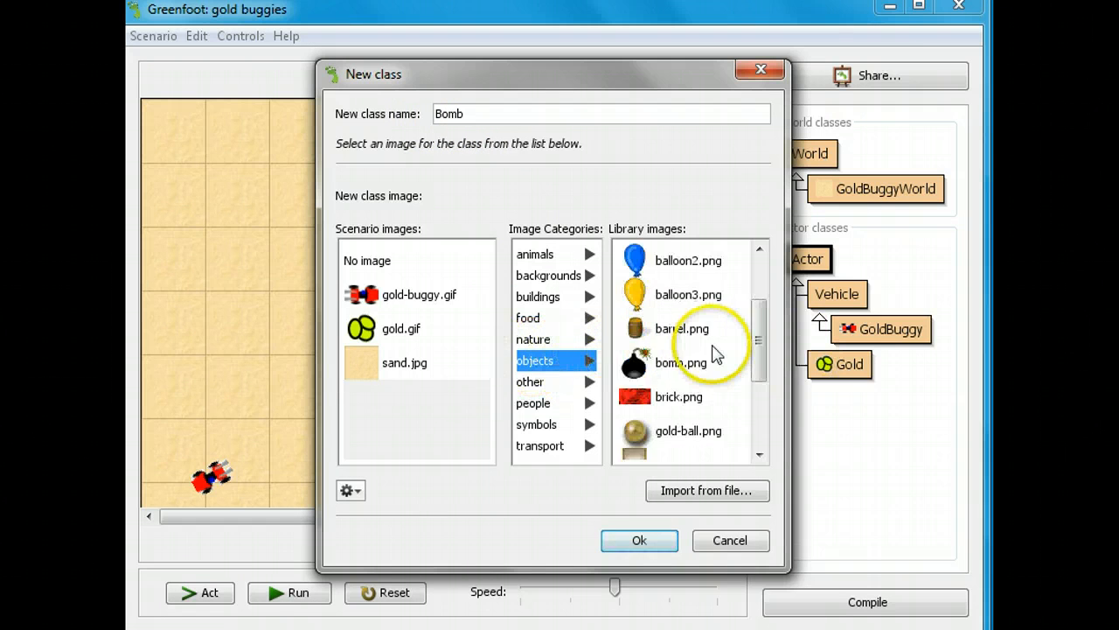
mouse_move(634, 363)
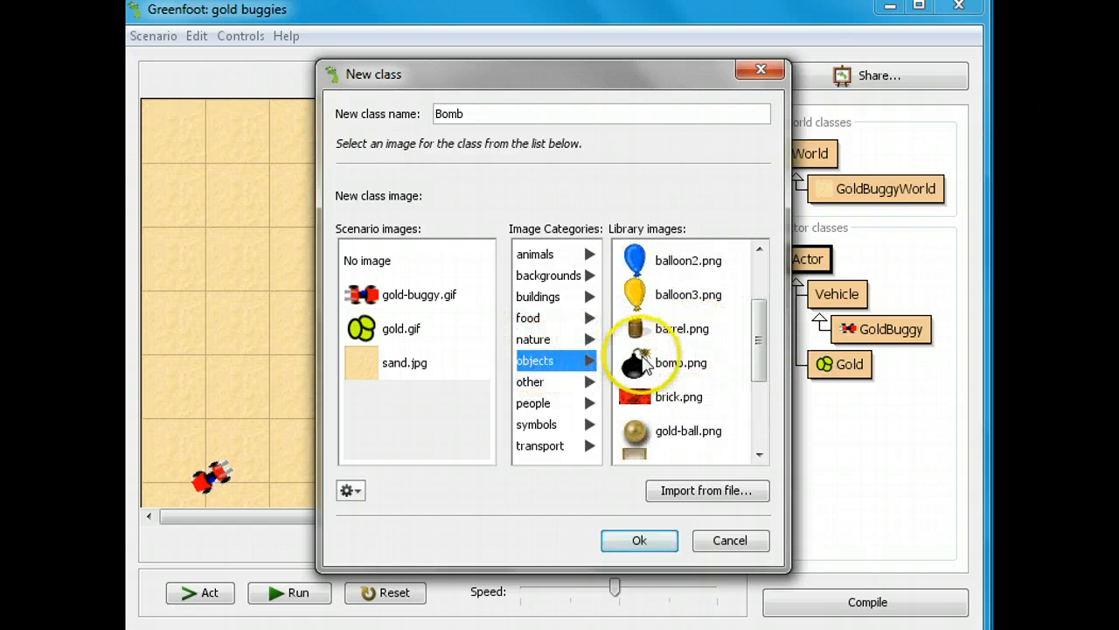
click(682, 362)
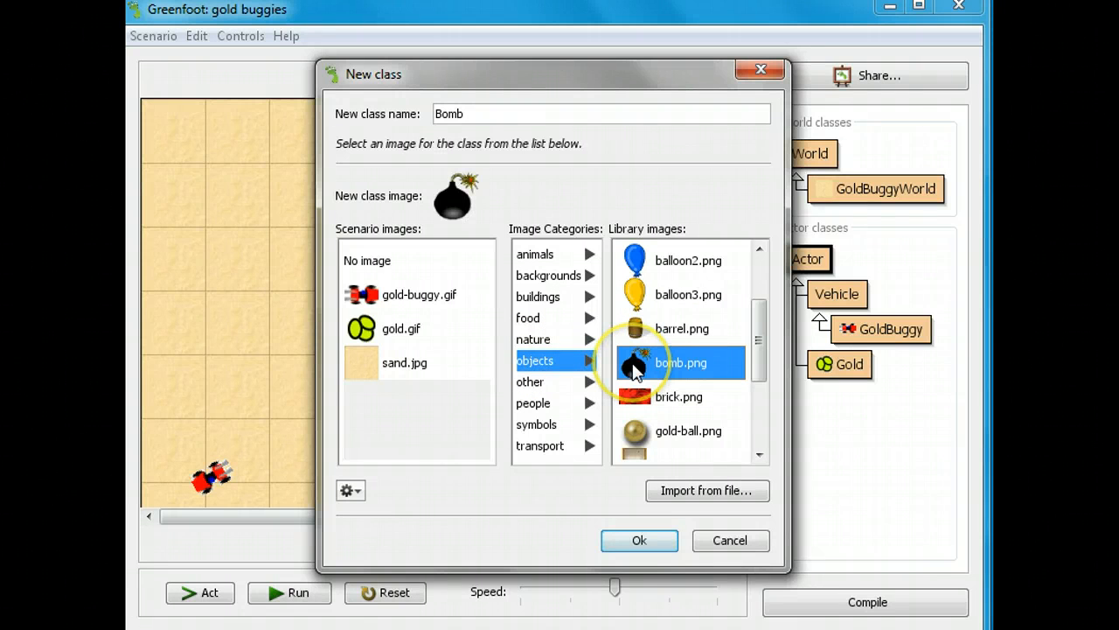
click(638, 539)
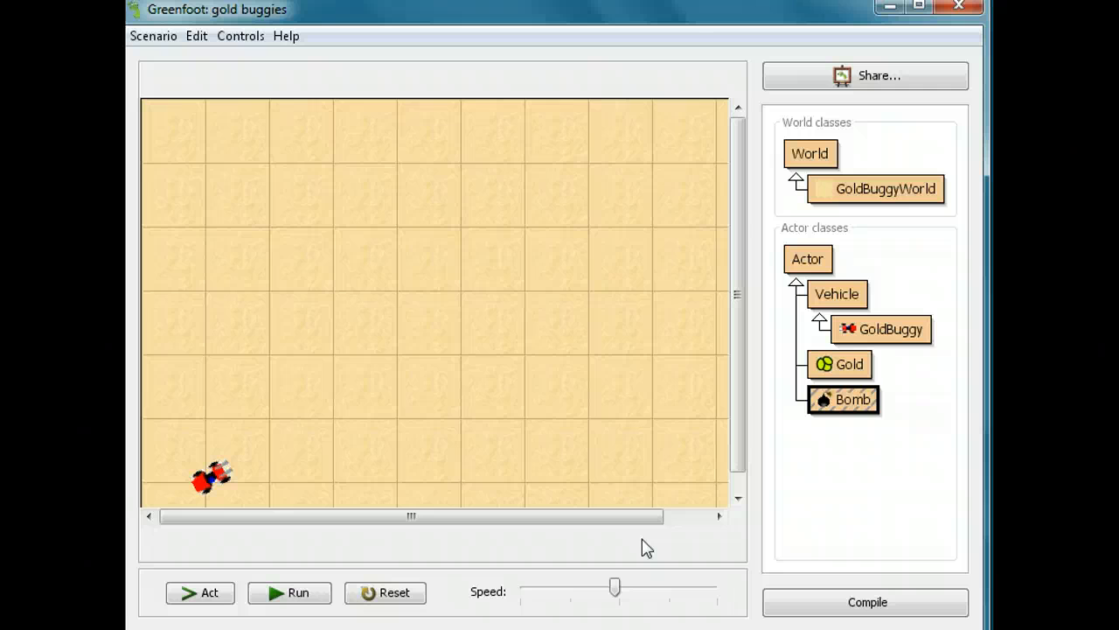
Copy the if(isTouching(Gold.class)) block from the GoldBuggy source
click(881, 329)
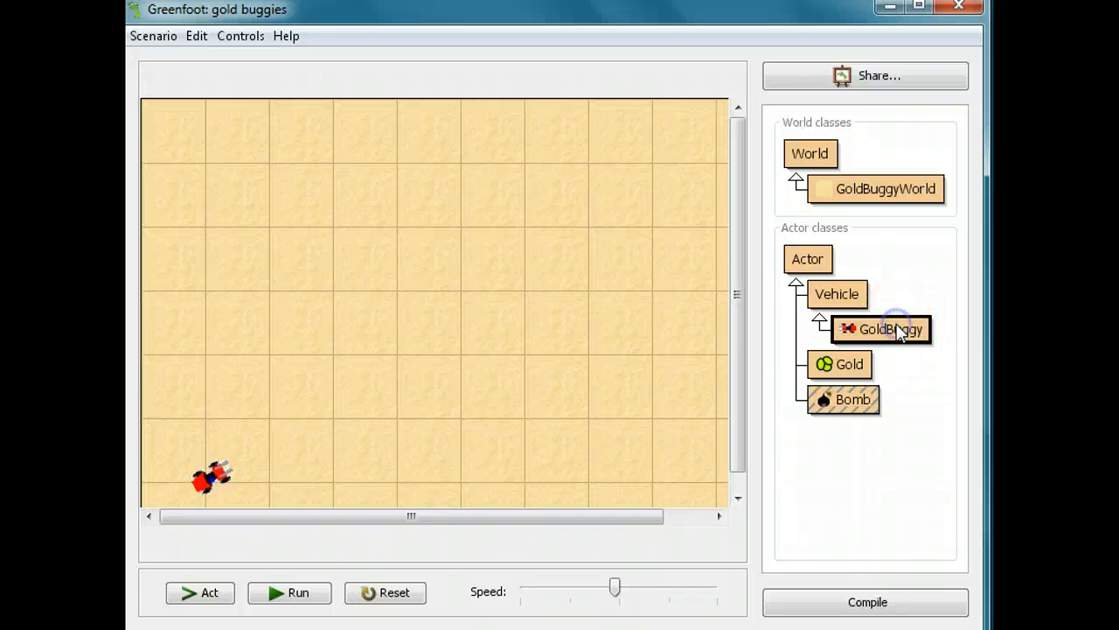
double_click(880, 328)
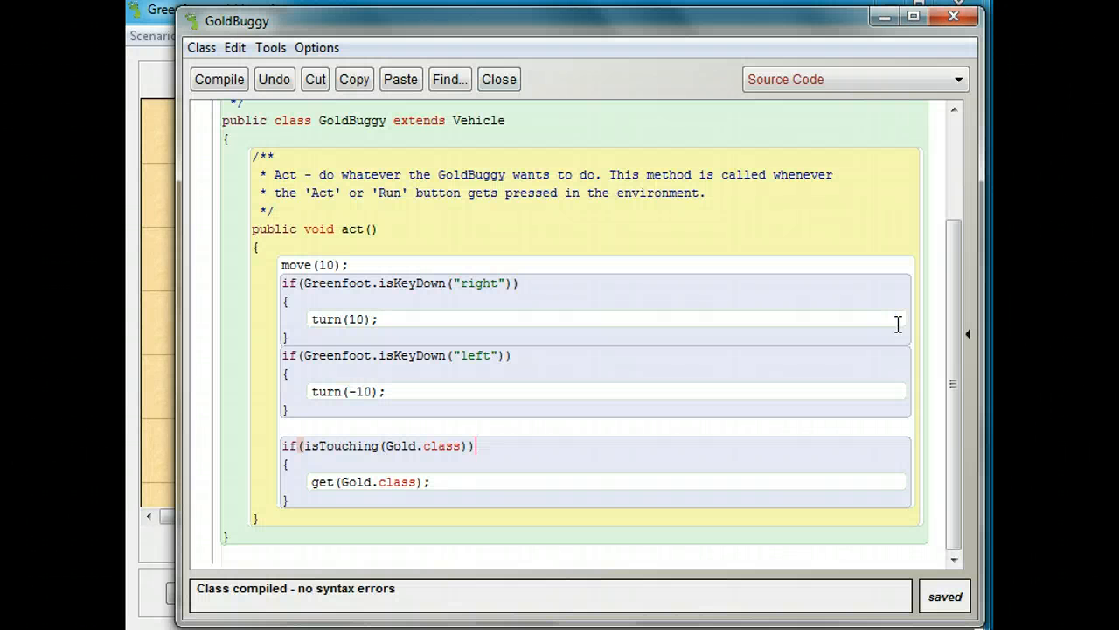
mouse_move(713, 337)
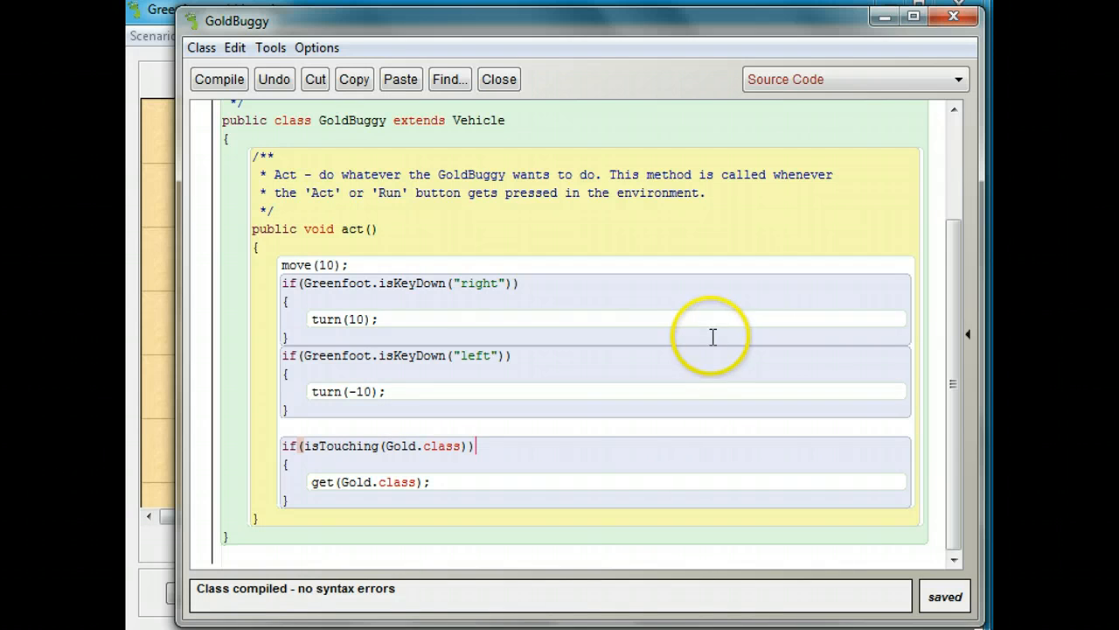
mouse_move(224, 441)
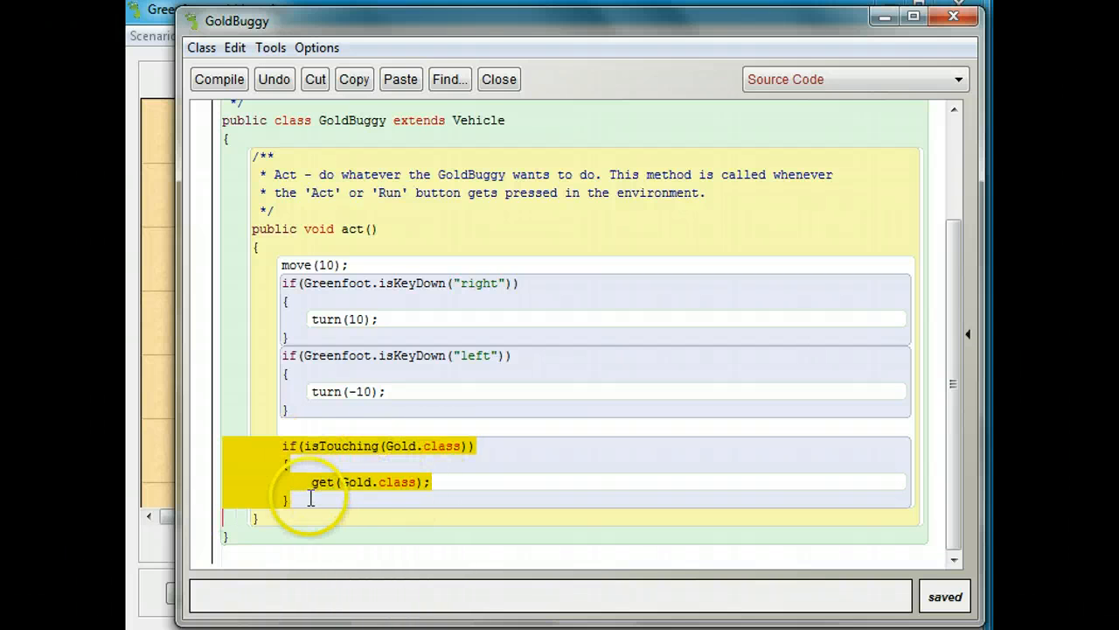
mouse_move(376, 52)
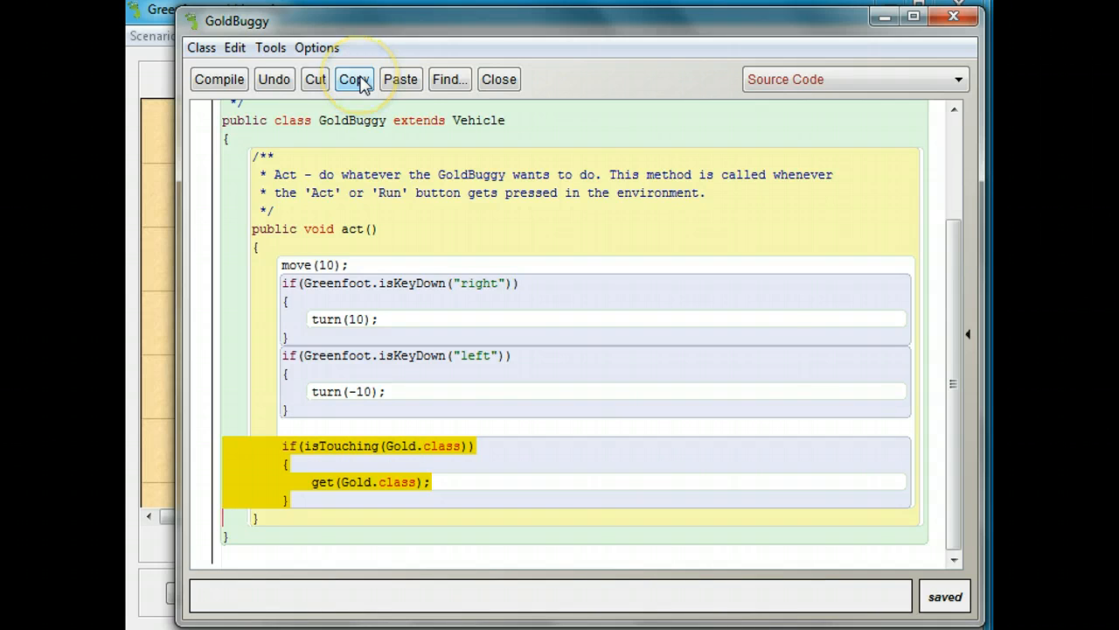
click(498, 79)
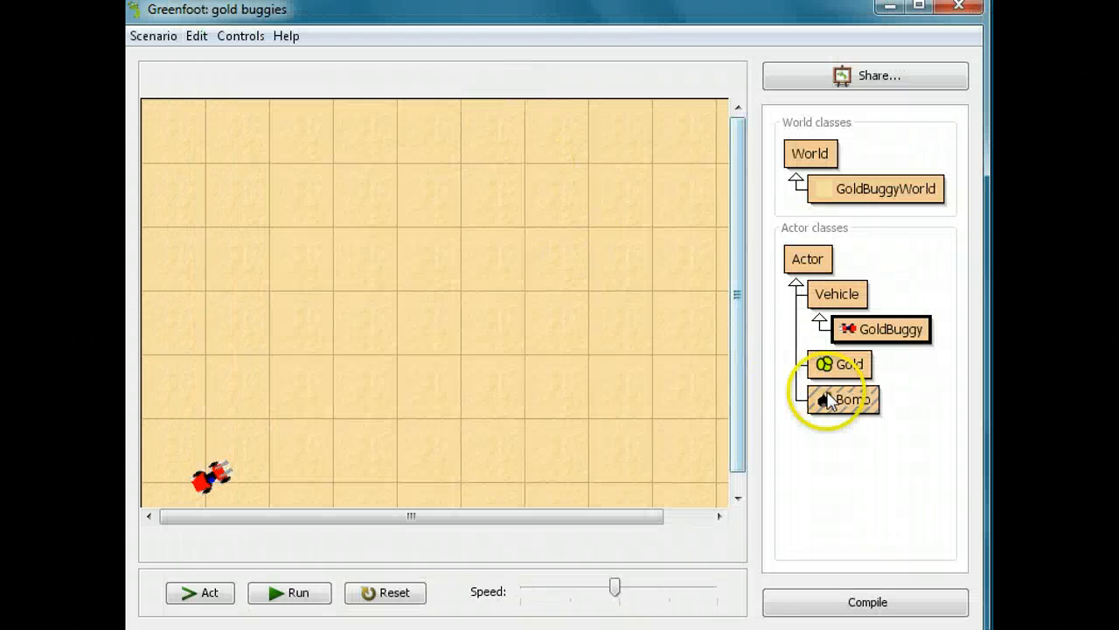
Paste the block into Bomb's act() and retarget both Gold references to GoldBuggy
double_click(846, 399)
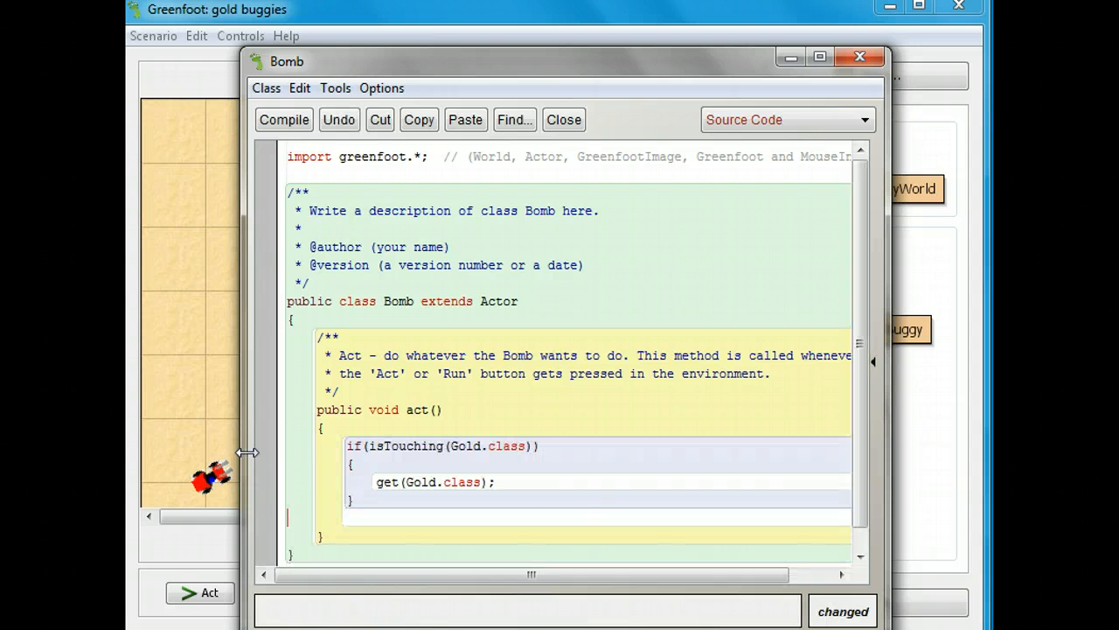
double_click(463, 446)
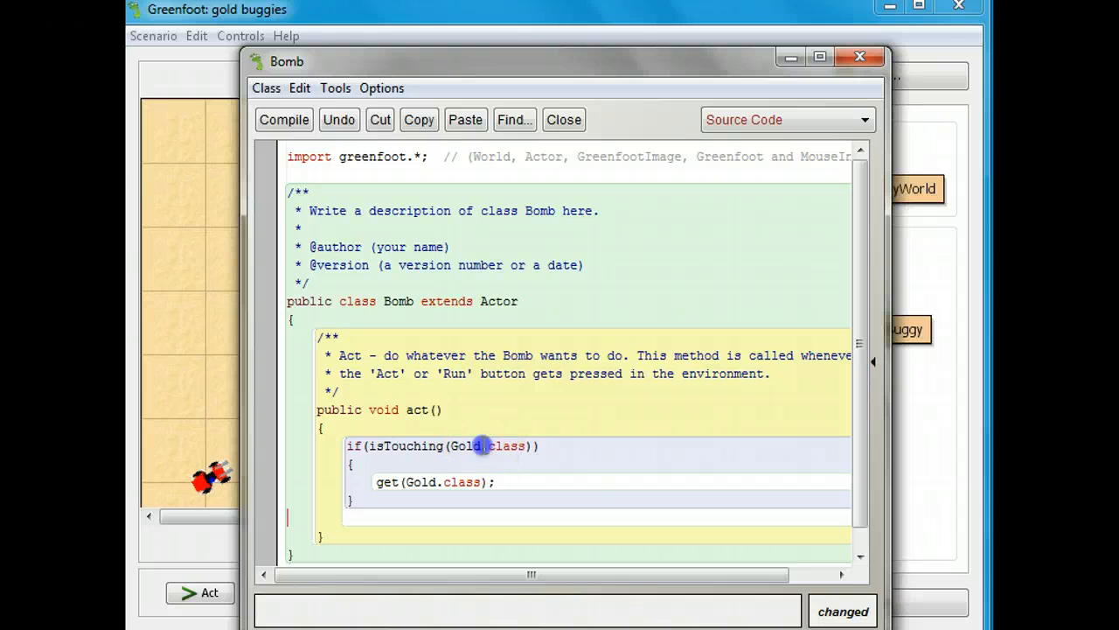
text(B)
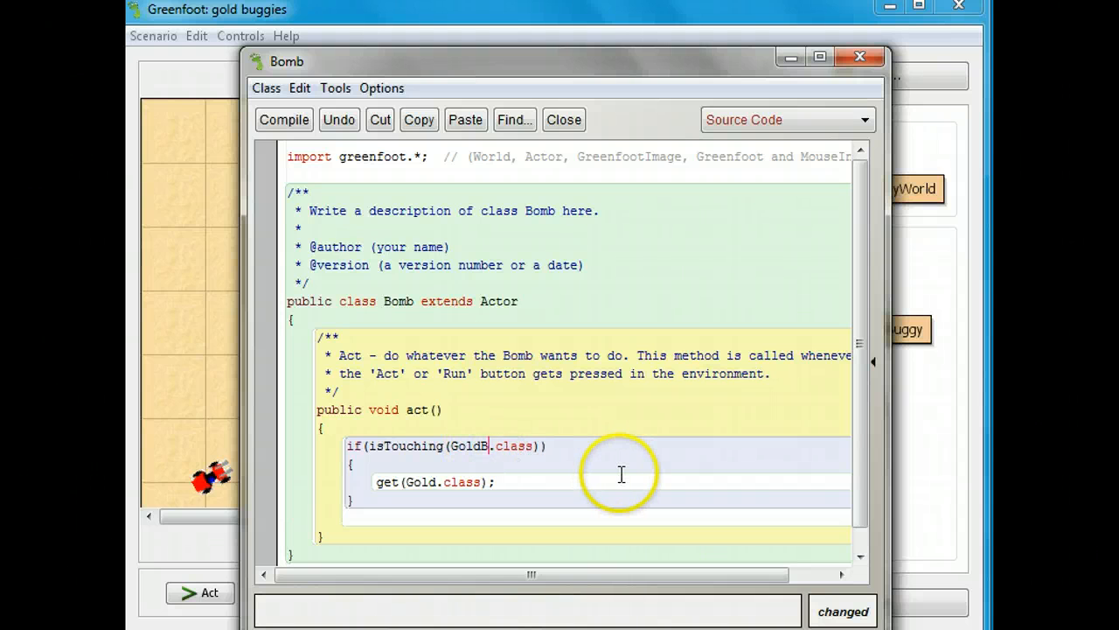
text(uggy)
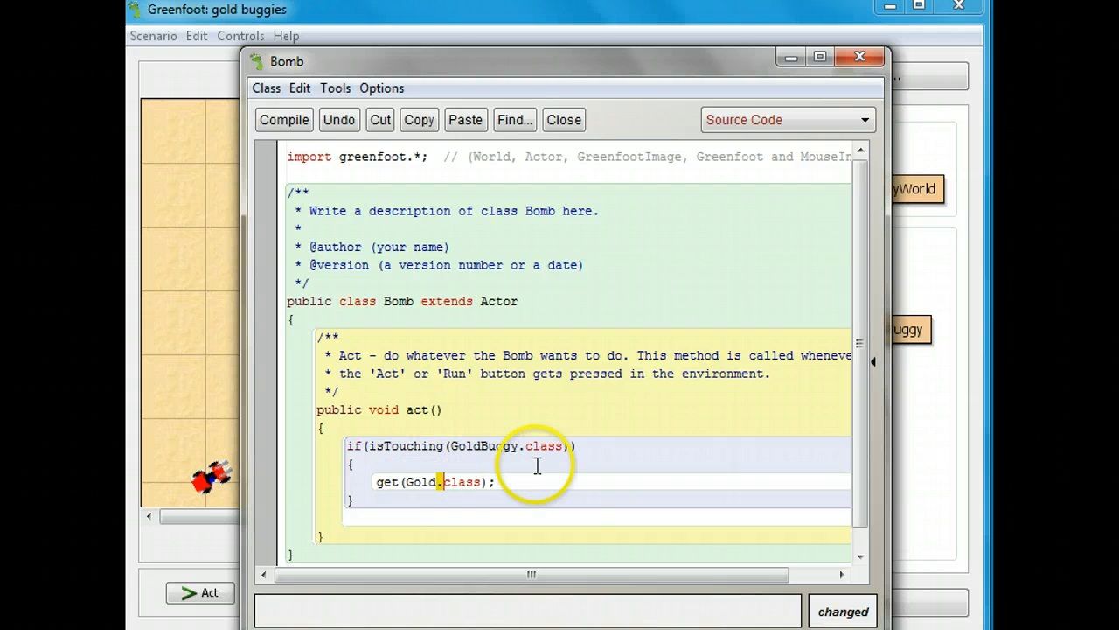
text(B)
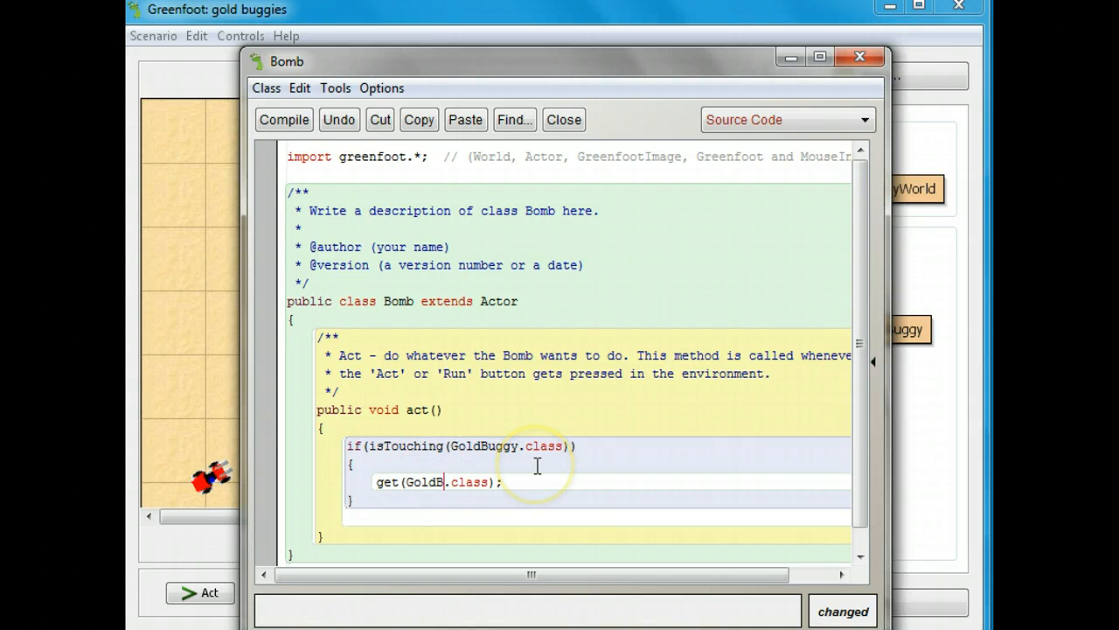
text(uggy)
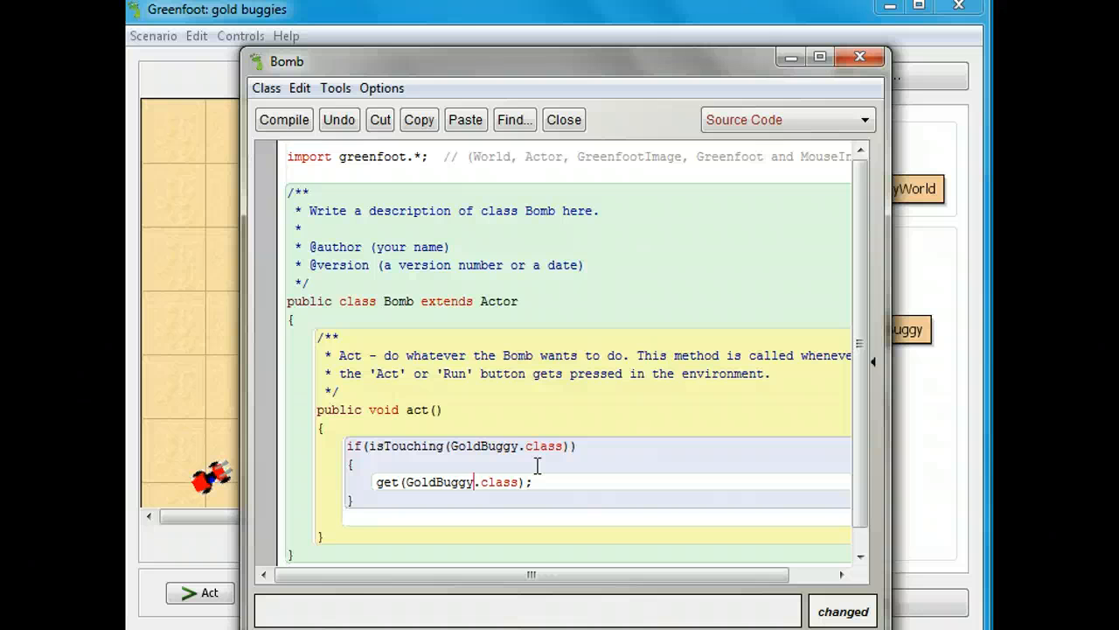
mouse_move(411, 236)
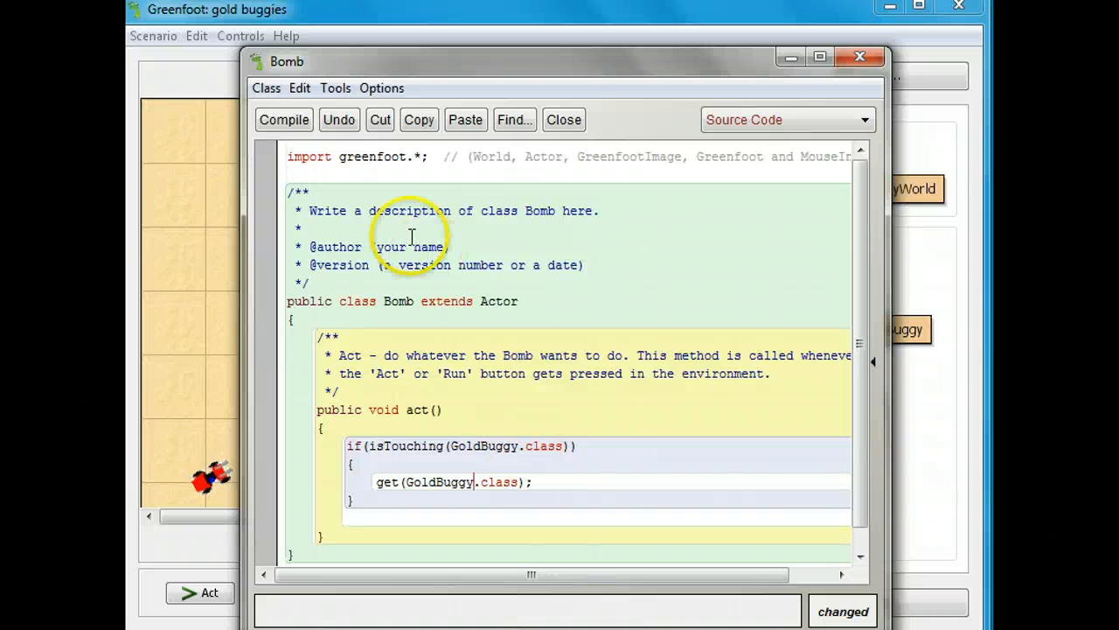
Compile the Bomb class, revealing the cannot-find-symbol error for get
click(284, 120)
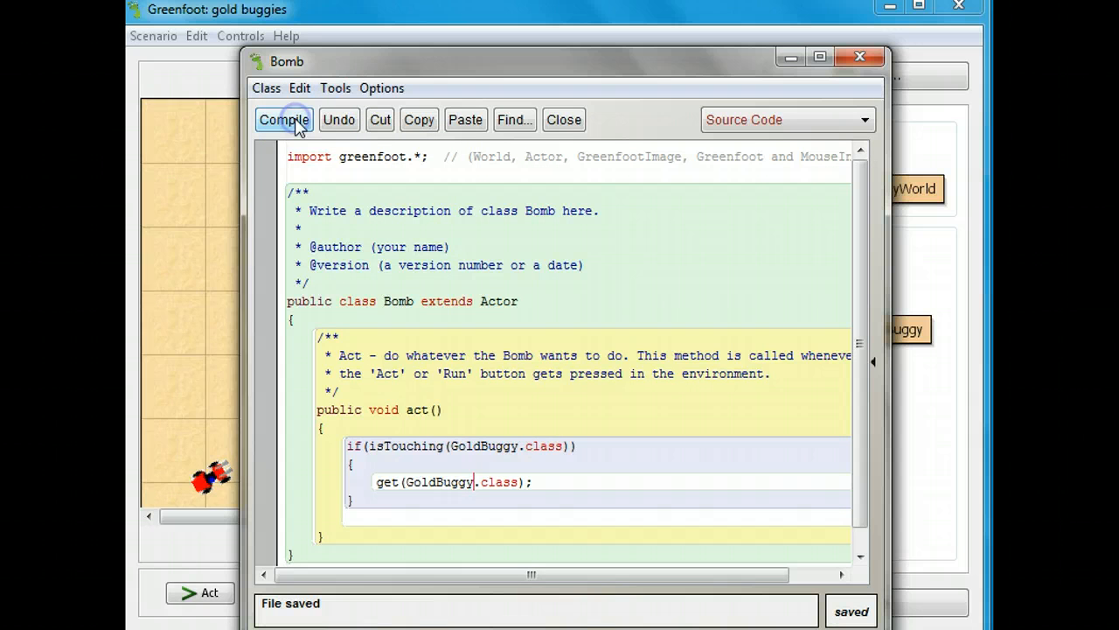
click(283, 120)
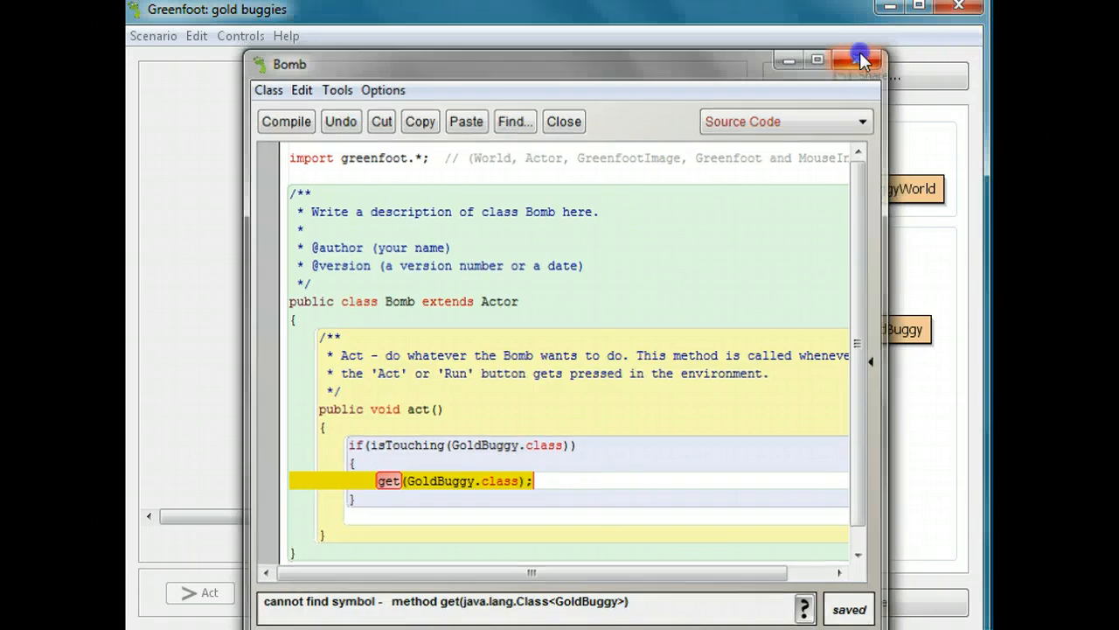
Copy the isTouching and get methods from the Vehicle source and close its editor
click(860, 59)
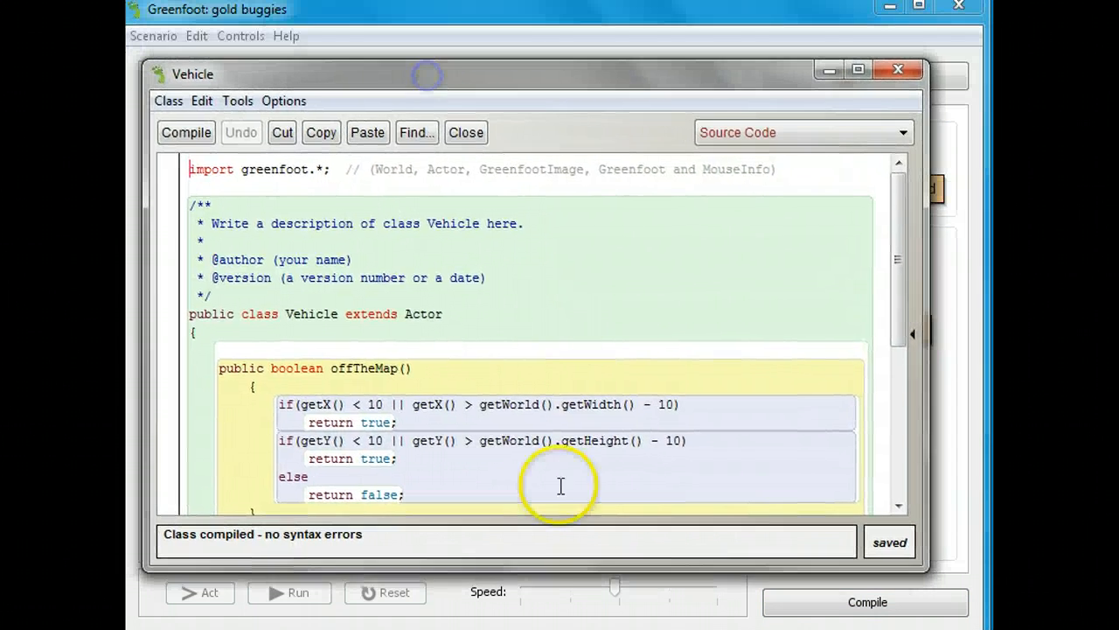
scroll(down, 3)
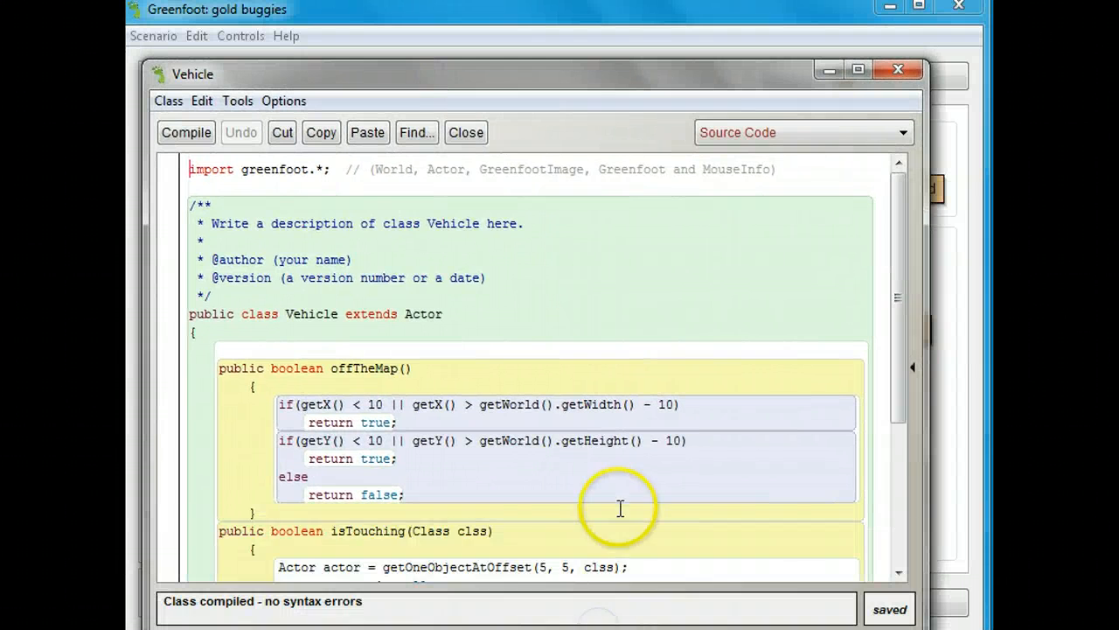
scroll(down, 3)
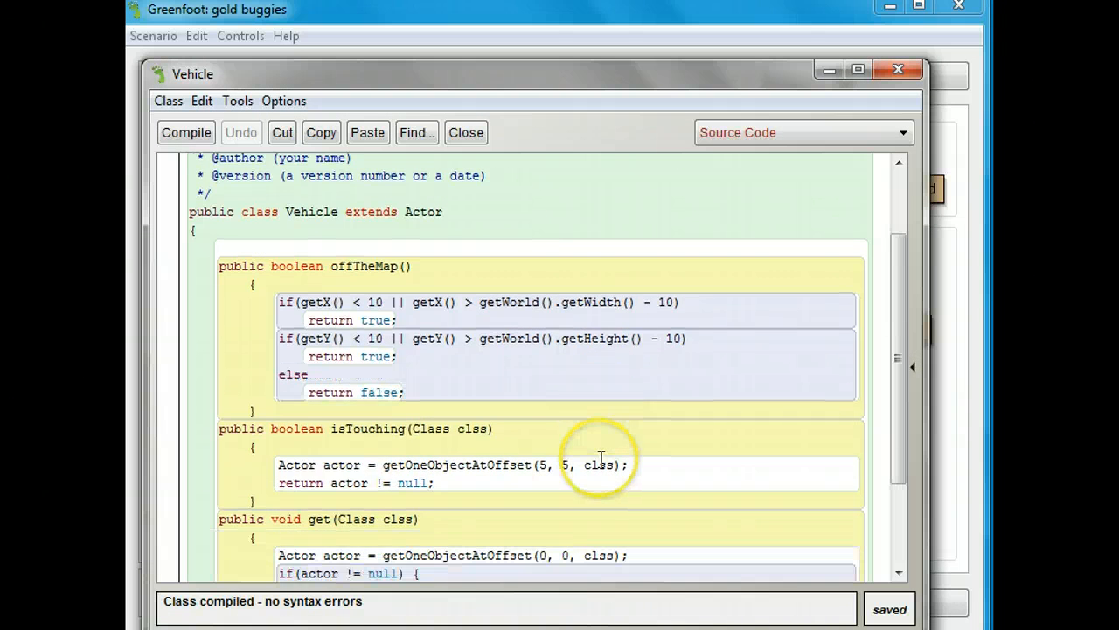
scroll(down, 3)
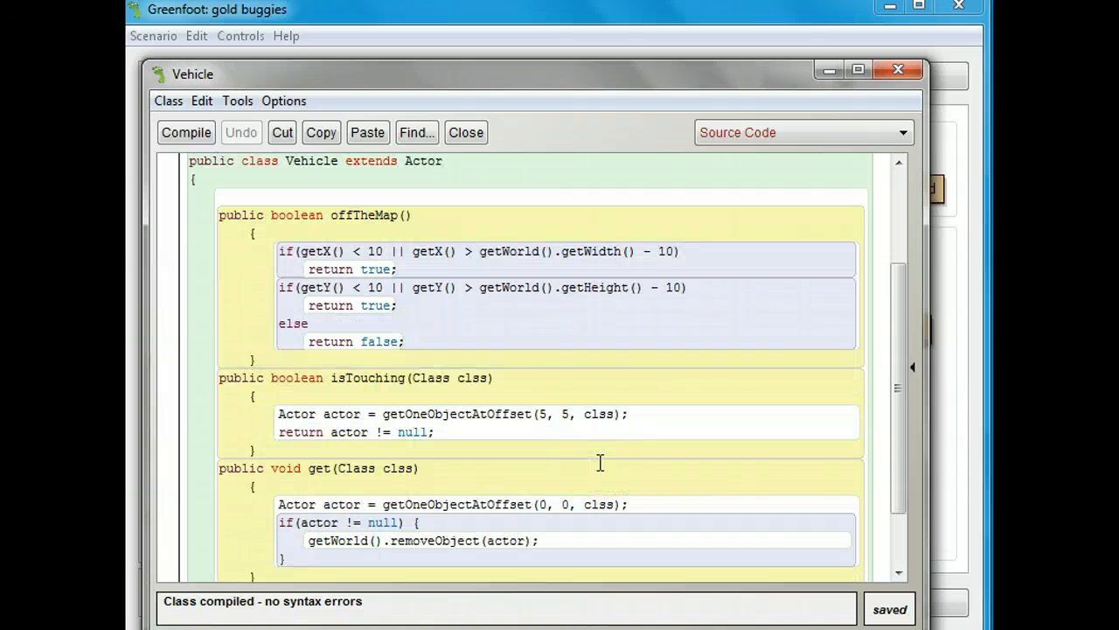
mouse_move(275, 215)
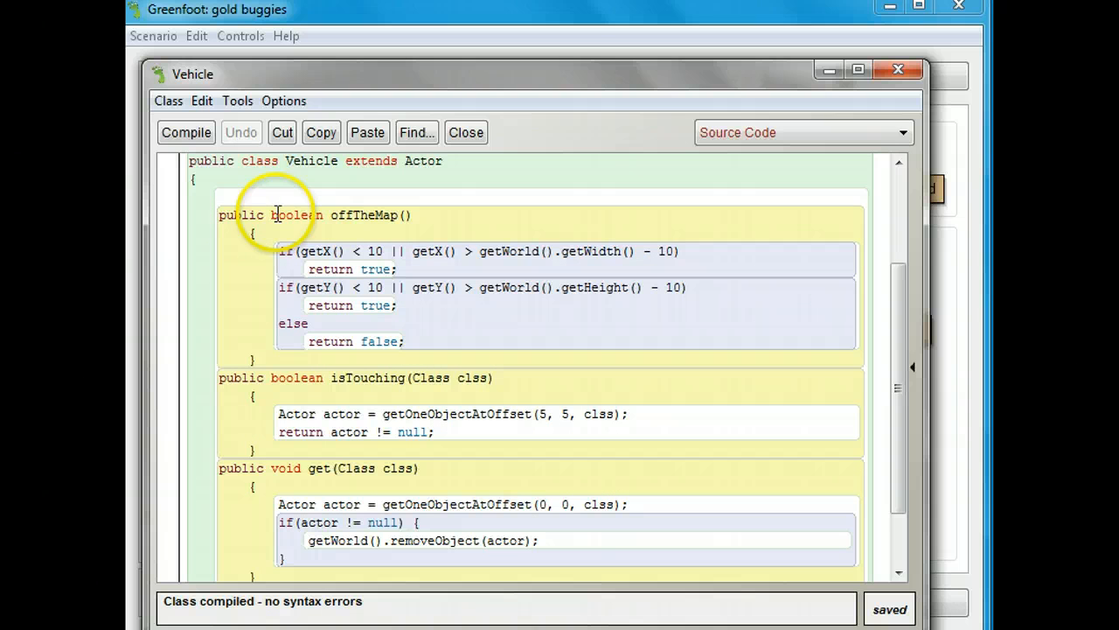
mouse_move(319, 210)
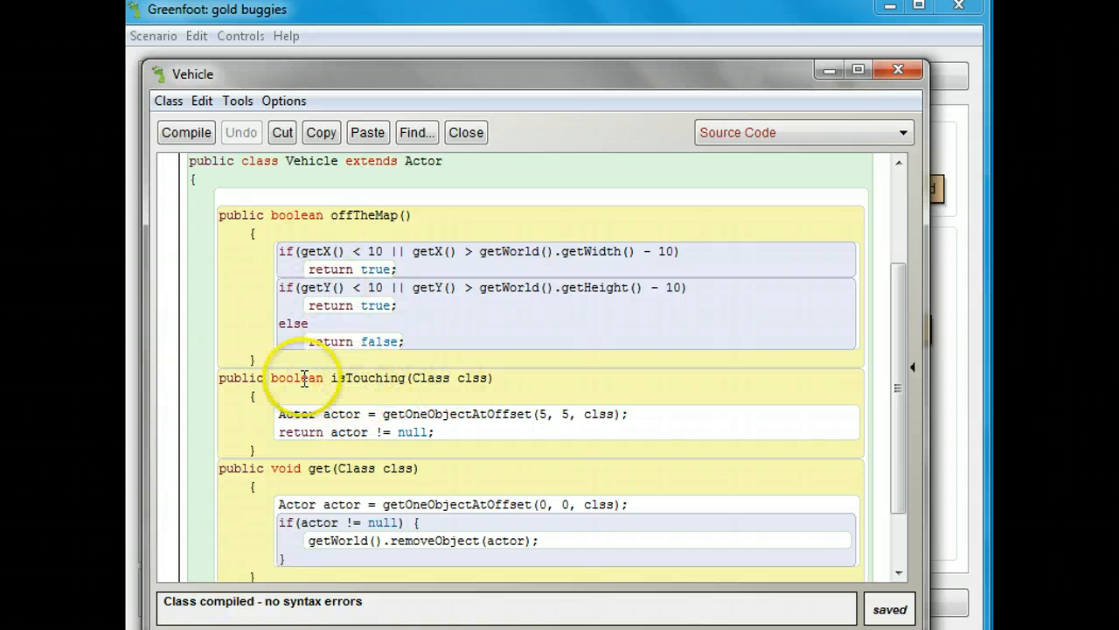
mouse_move(398, 423)
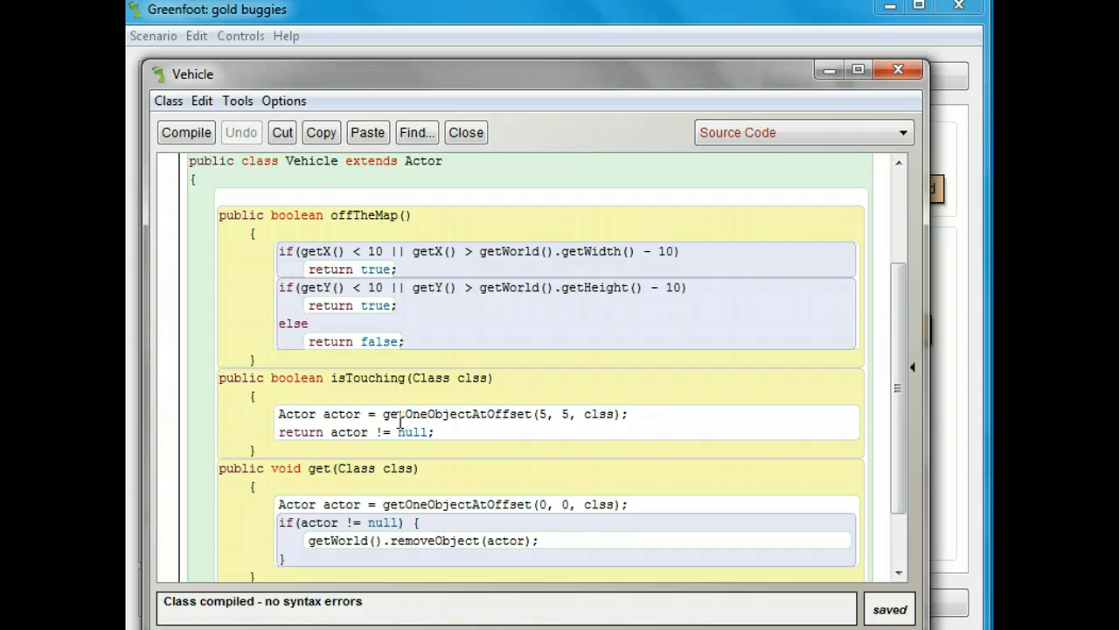
scroll(down, 3)
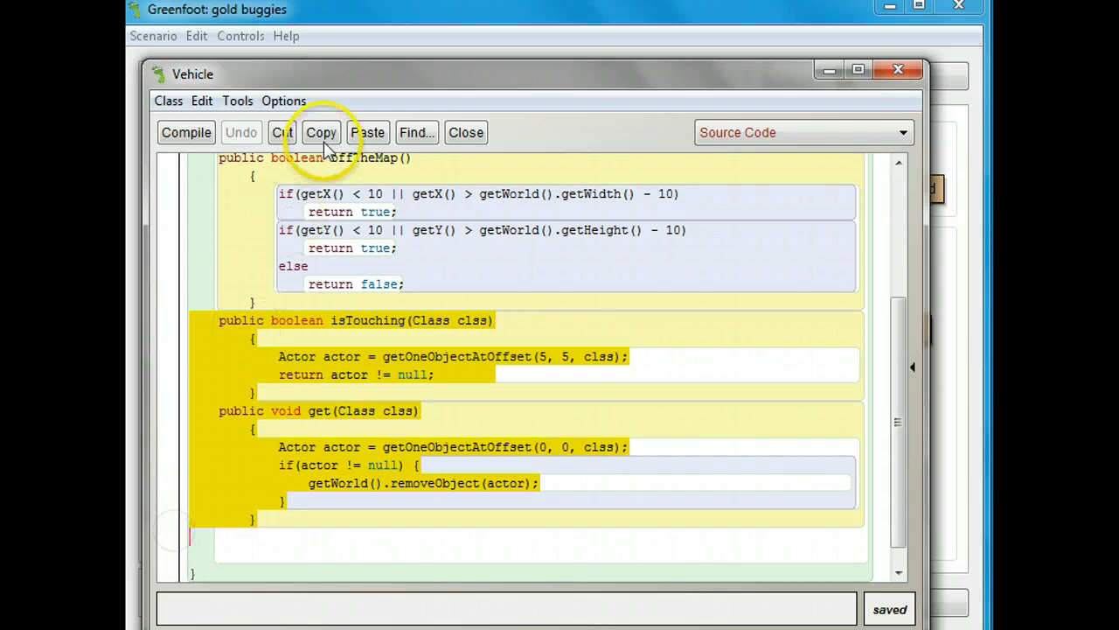
click(321, 132)
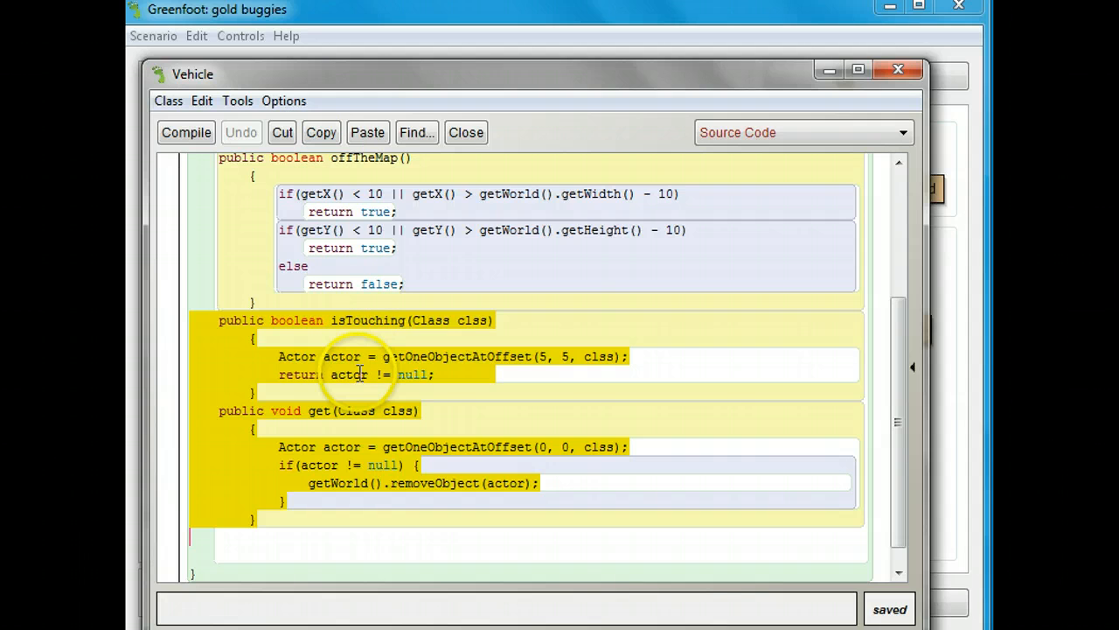
mouse_move(359, 395)
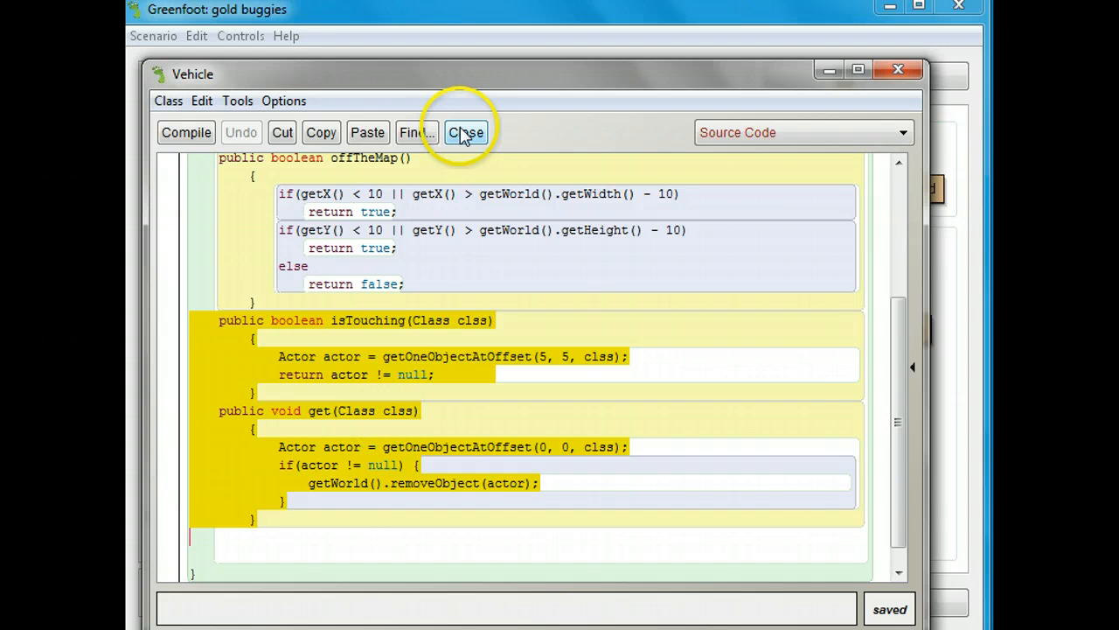
click(466, 132)
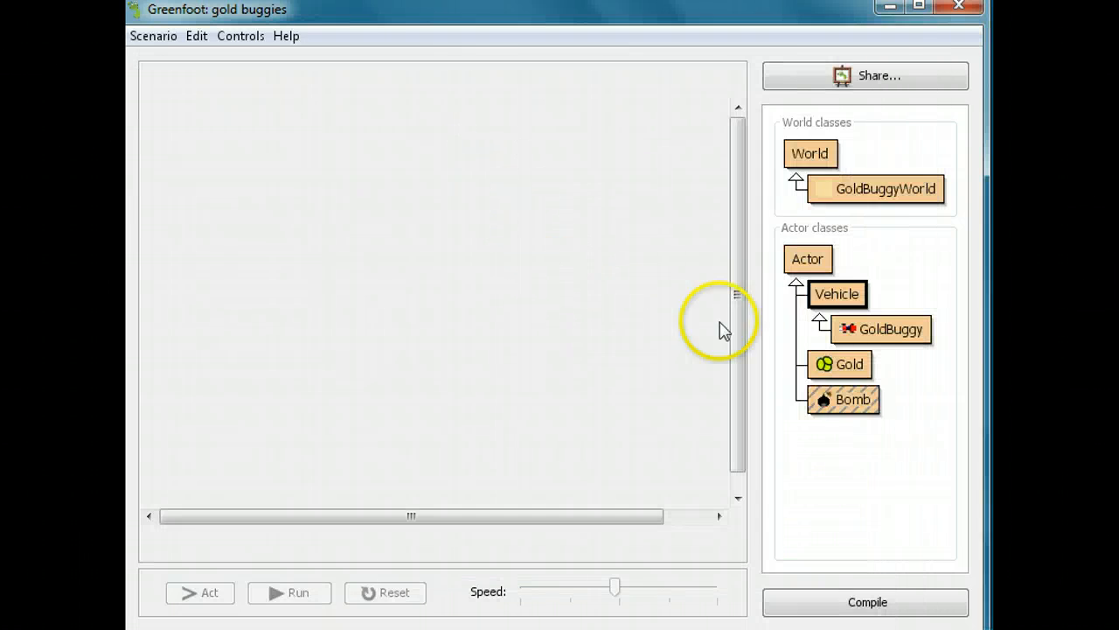
Paste the isTouching and get methods below act() in the Bomb class and close it
double_click(853, 399)
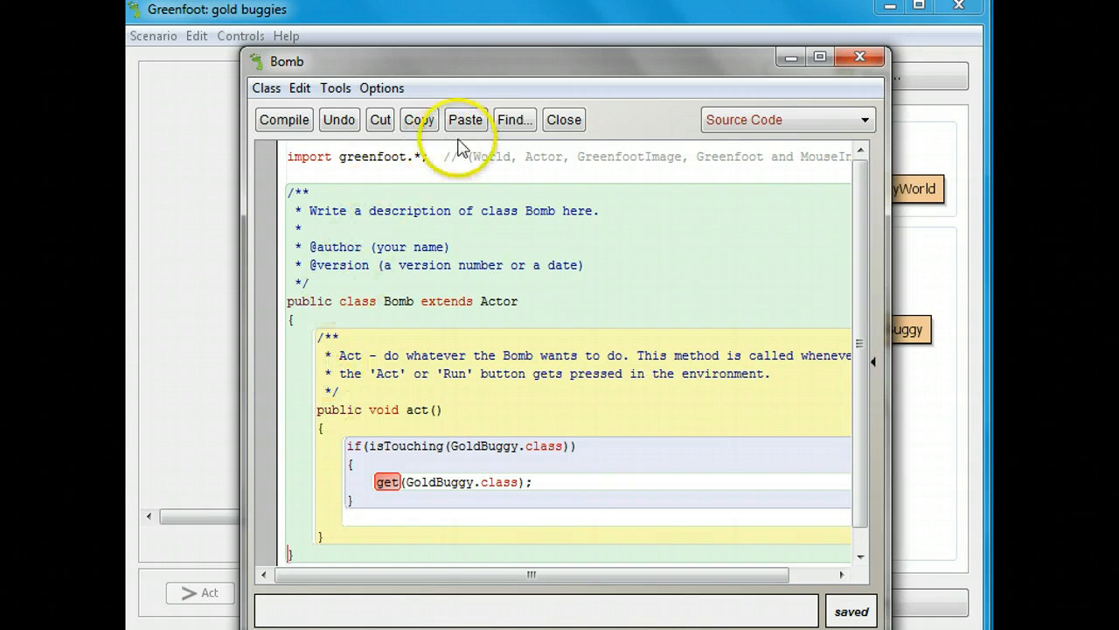
click(465, 120)
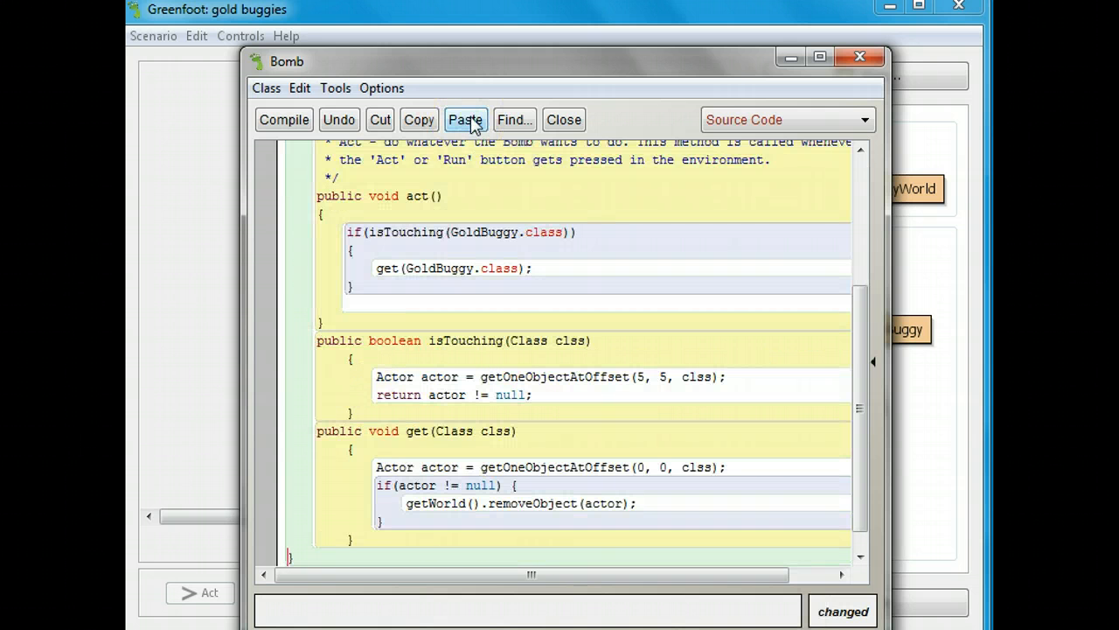
mouse_move(430, 195)
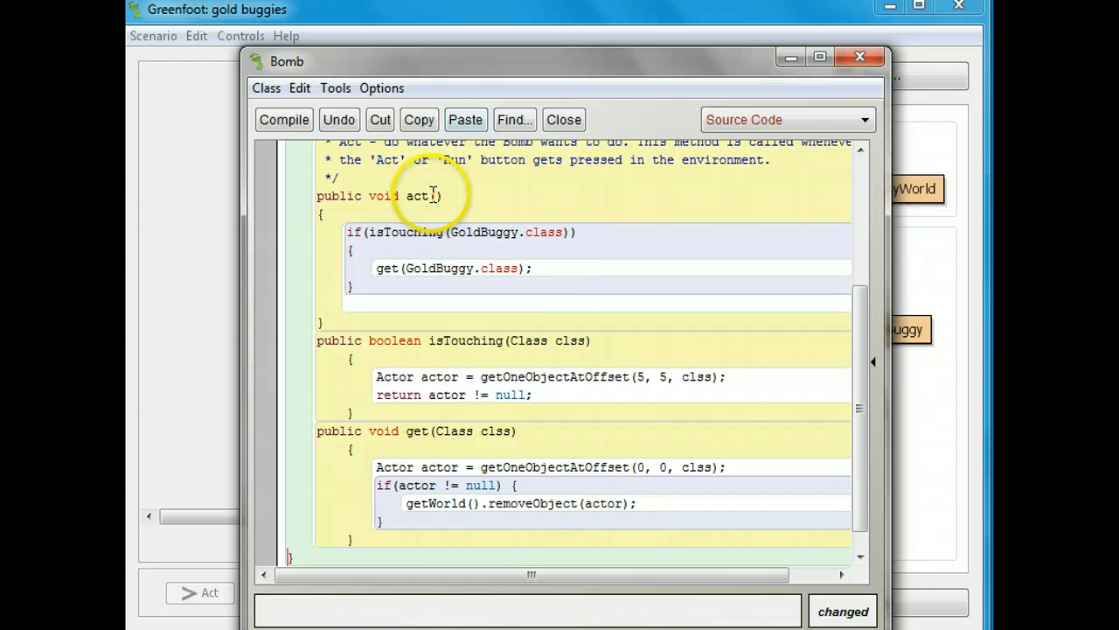
mouse_move(470, 350)
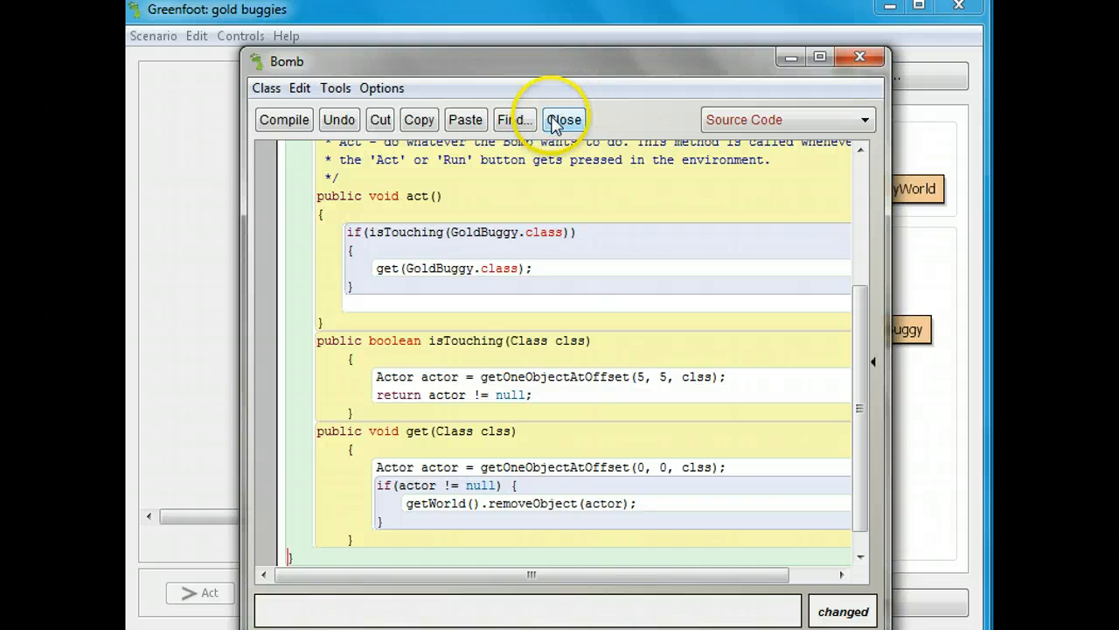
click(564, 120)
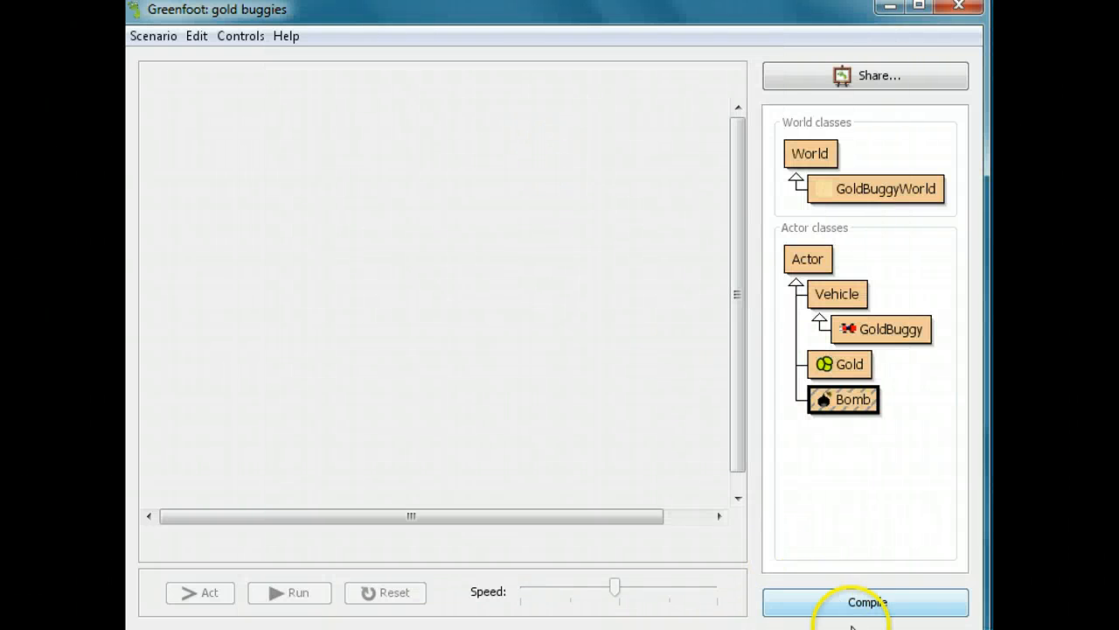
Compile the scenario, add buggy, gold and bomb actors, and run until the buggy is removed
click(866, 601)
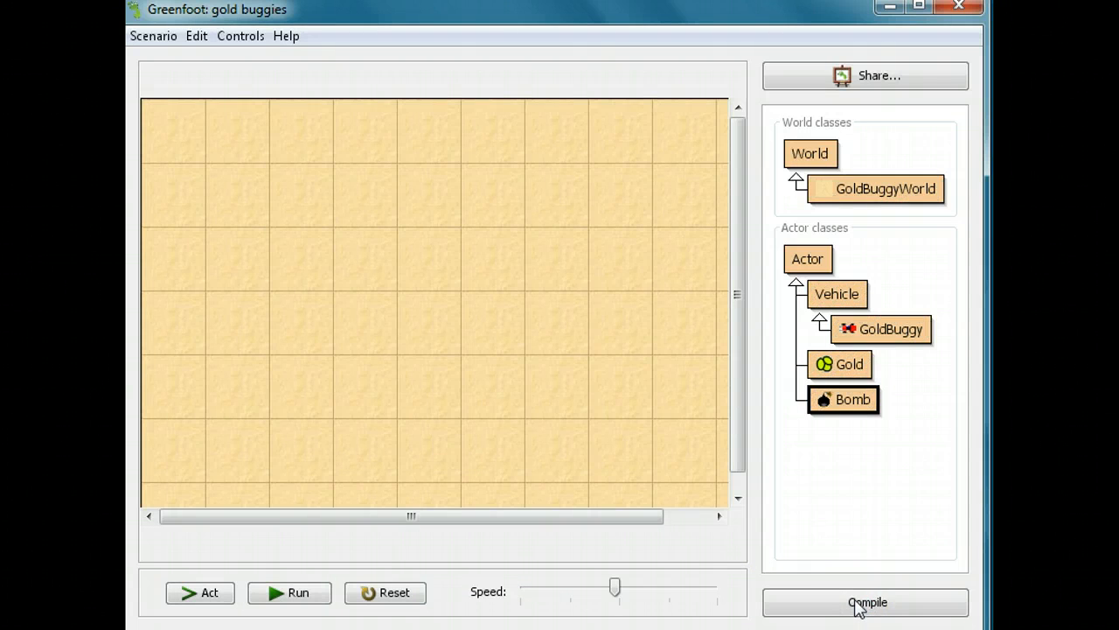
click(866, 602)
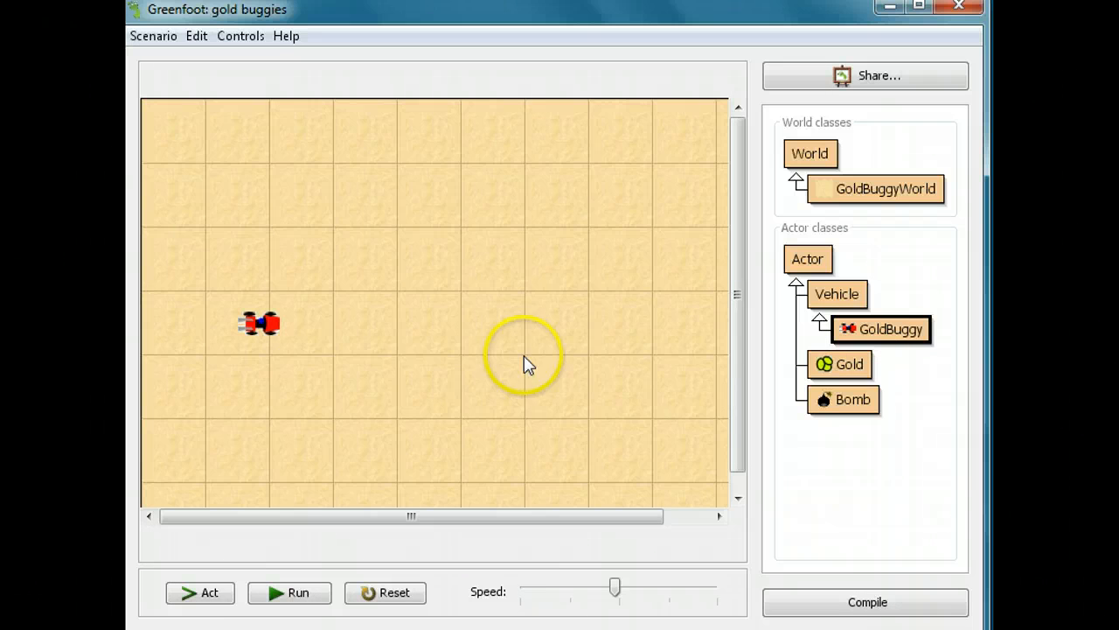
click(847, 364)
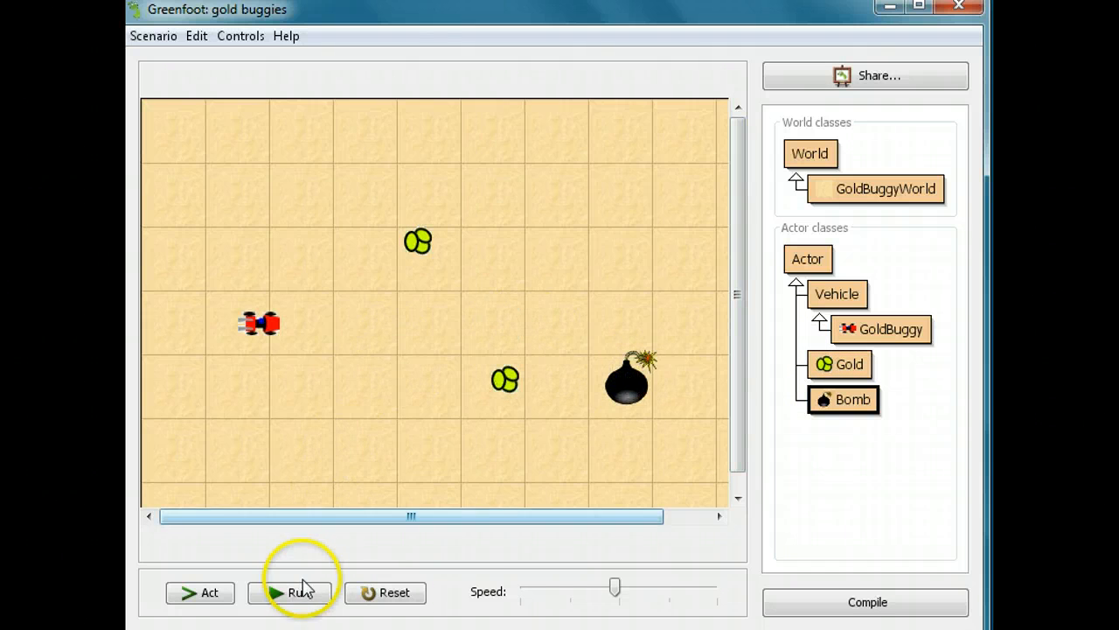
click(298, 592)
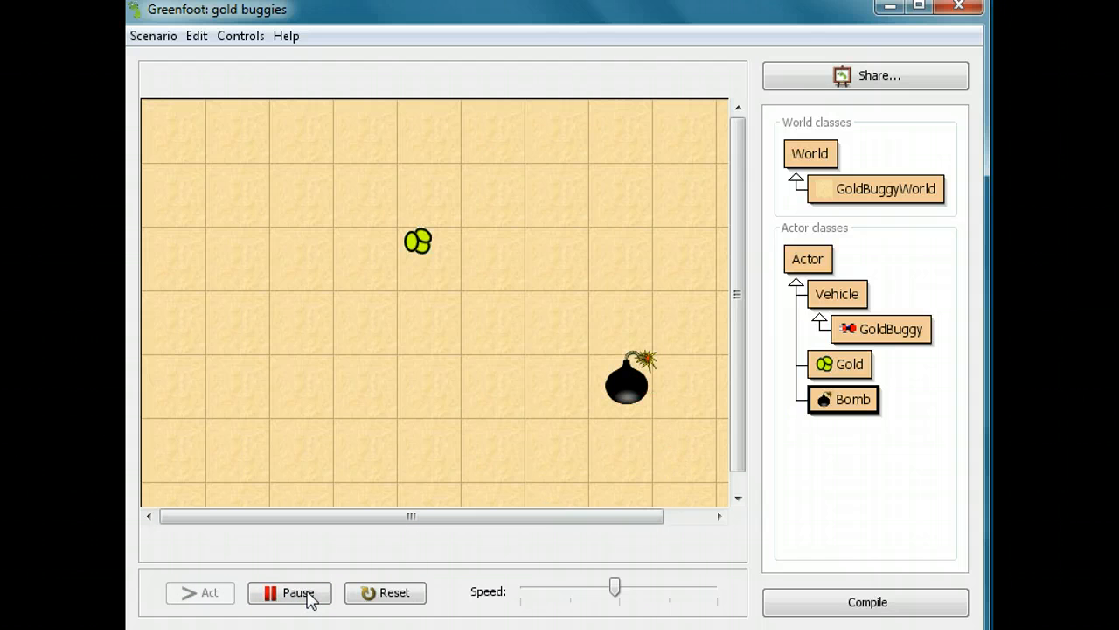
click(288, 592)
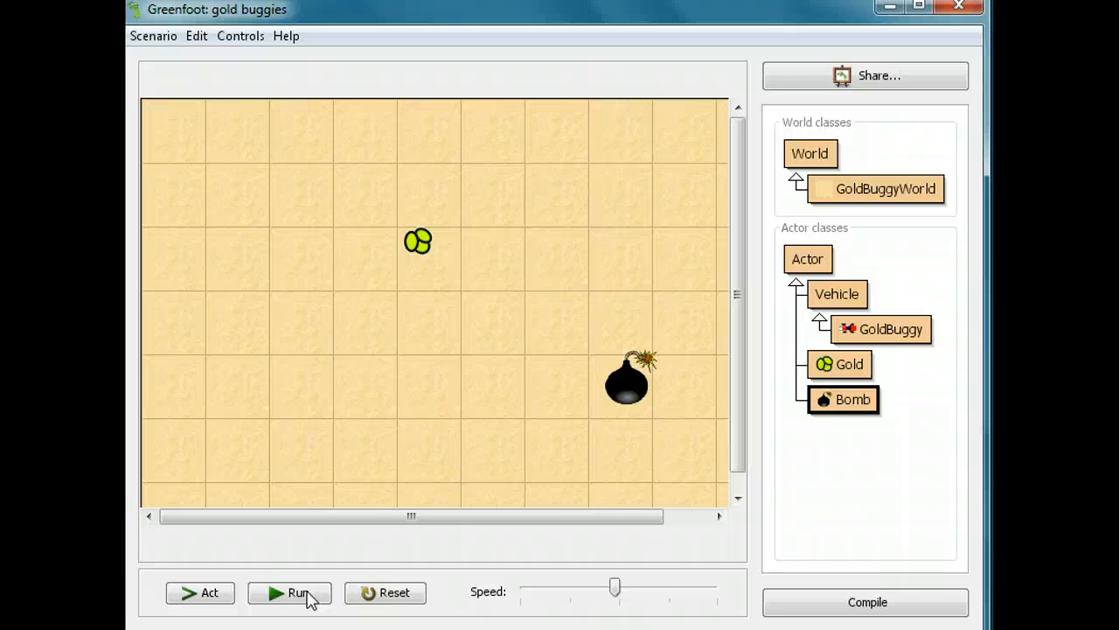
mouse_move(853, 399)
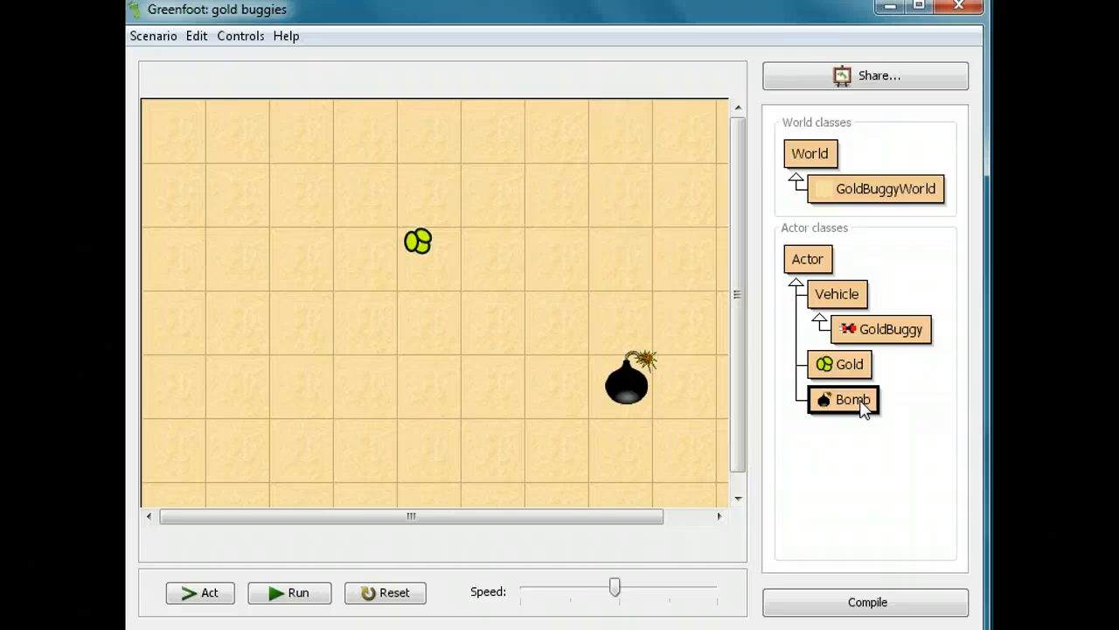
Insert setImage("skull.png"); inside Bomb's touching-GoldBuggy block
double_click(851, 400)
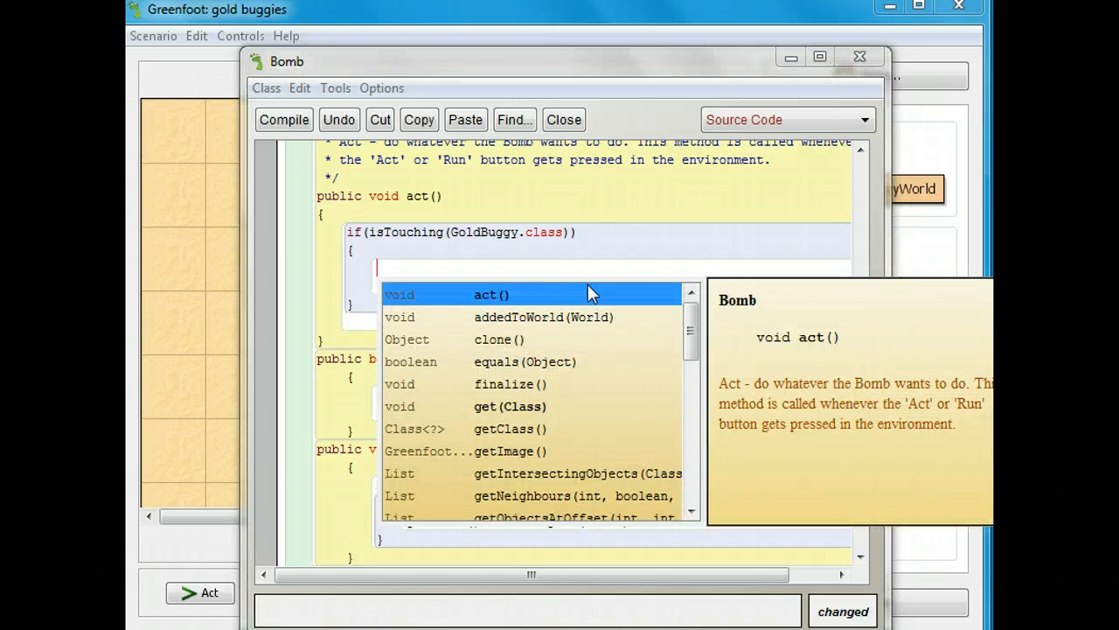
scroll(down, 3)
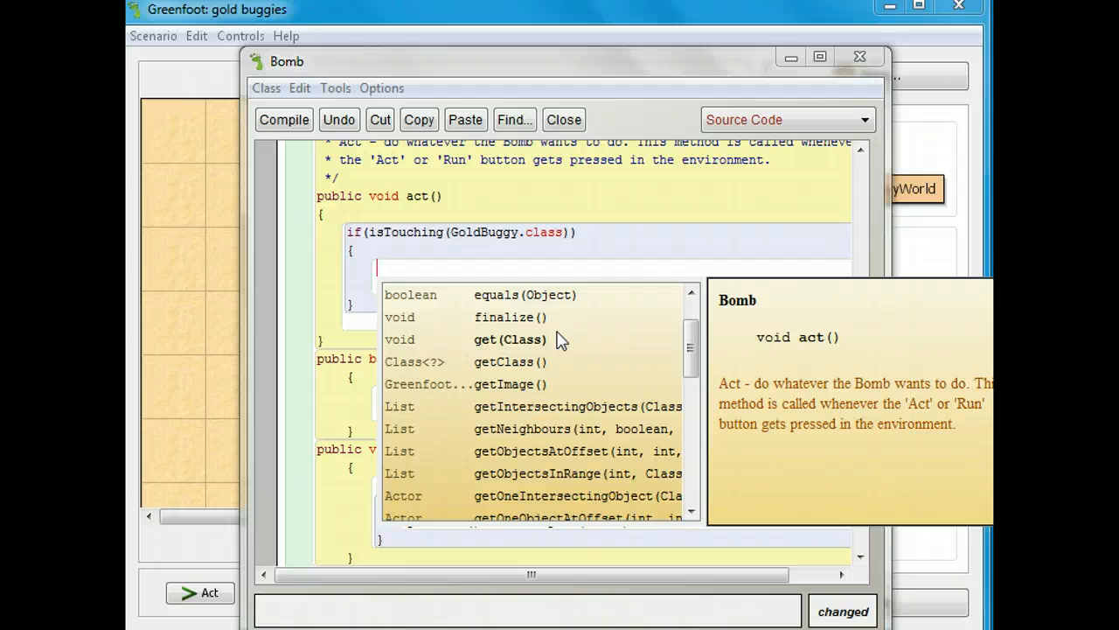
scroll(down, 3)
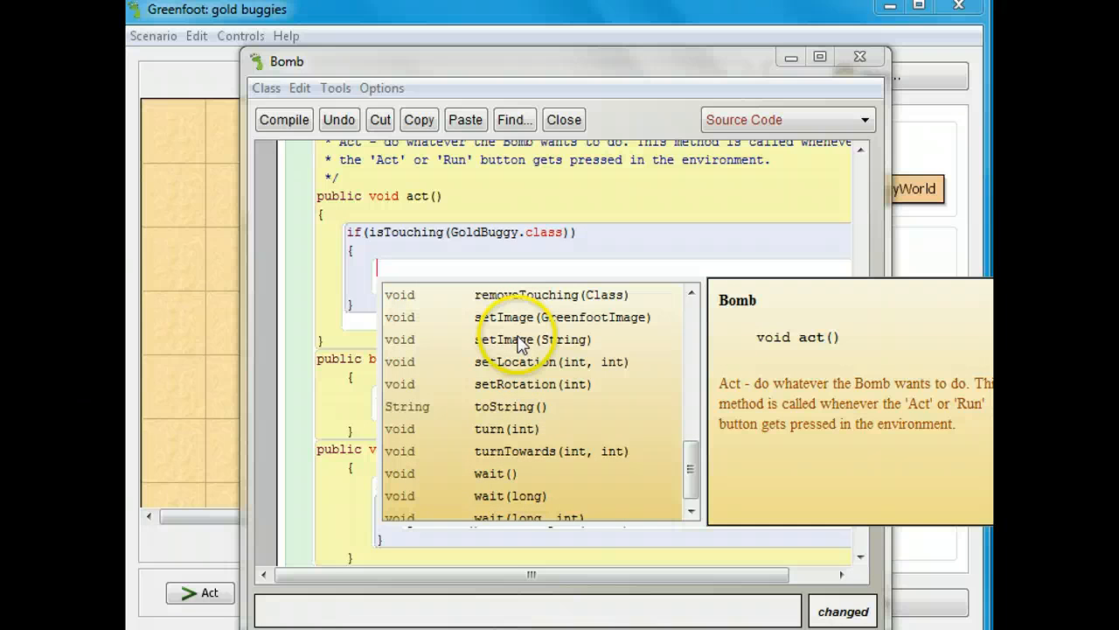
mouse_move(521, 339)
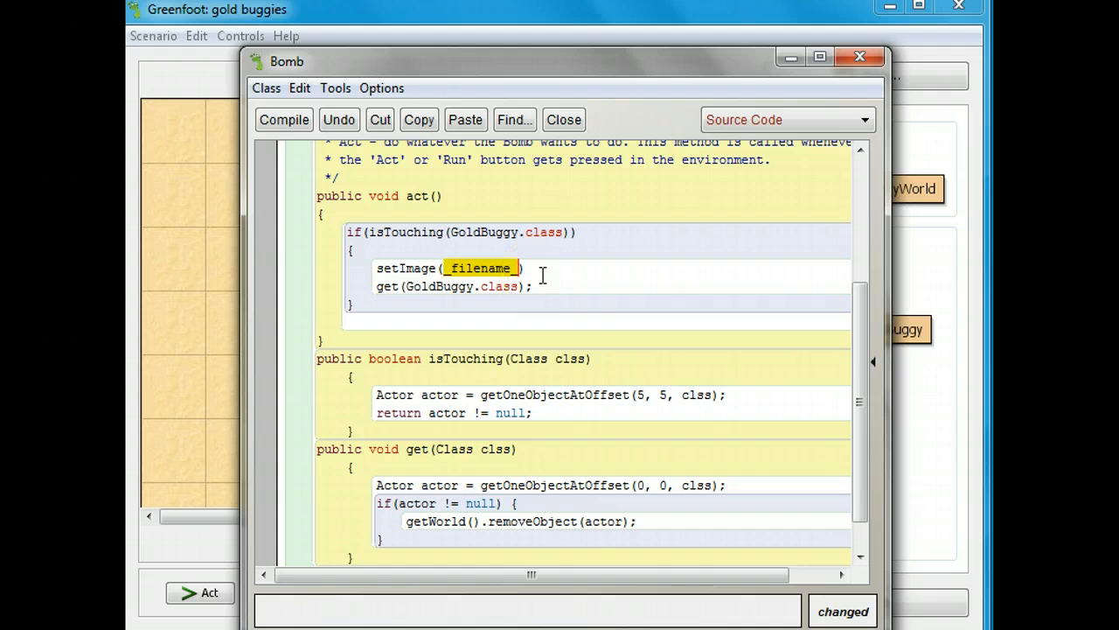
text(")
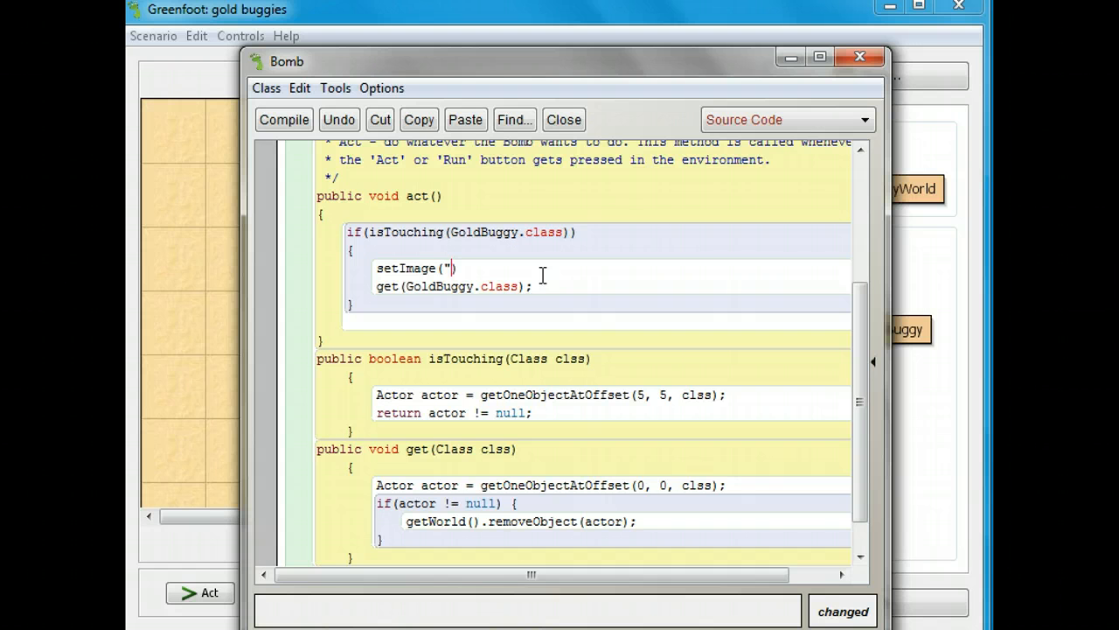
text(skull.jp)
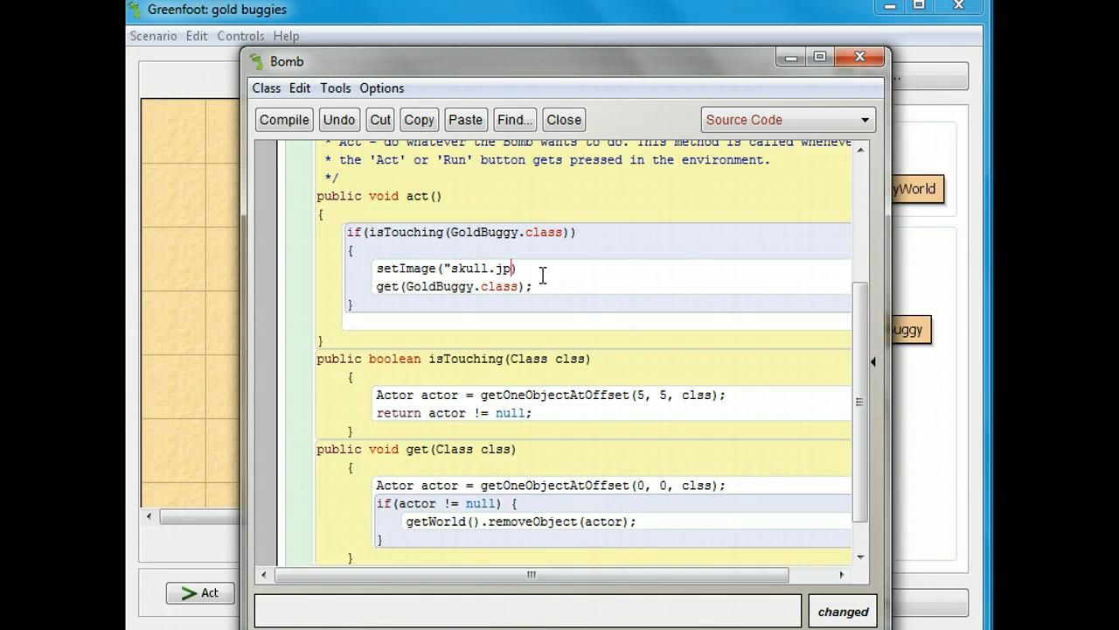
key(Backspace)
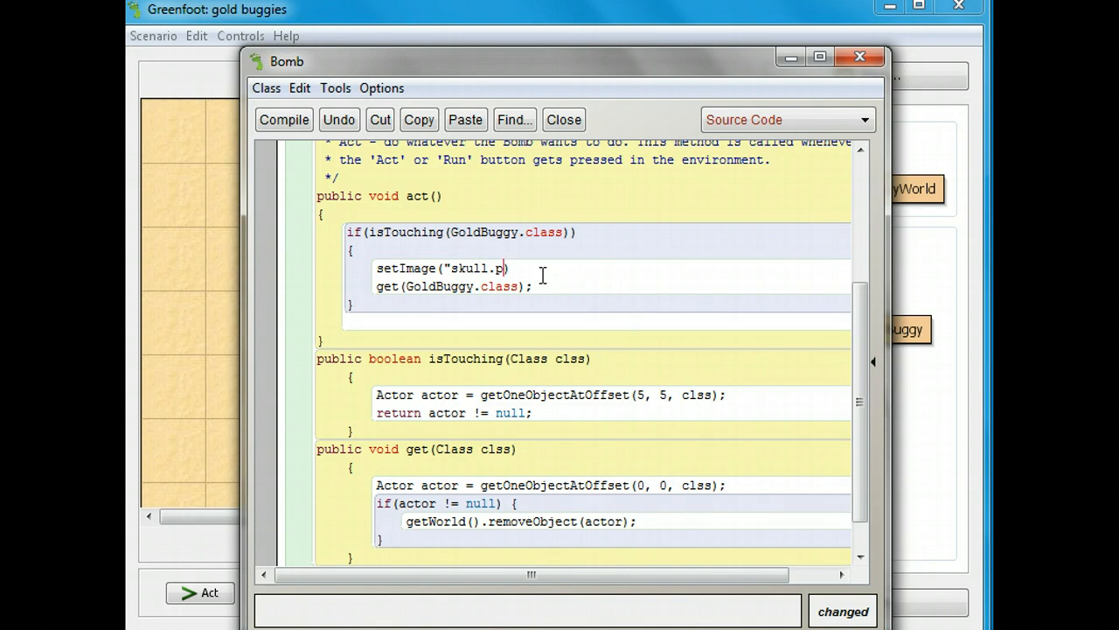
text(ng")
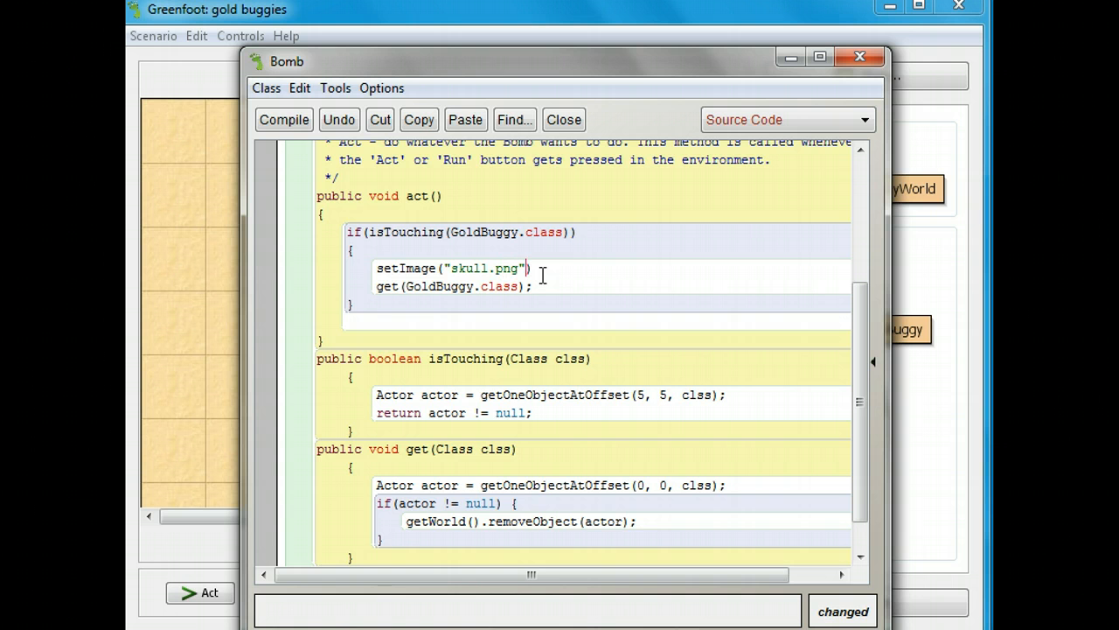
mouse_move(542, 162)
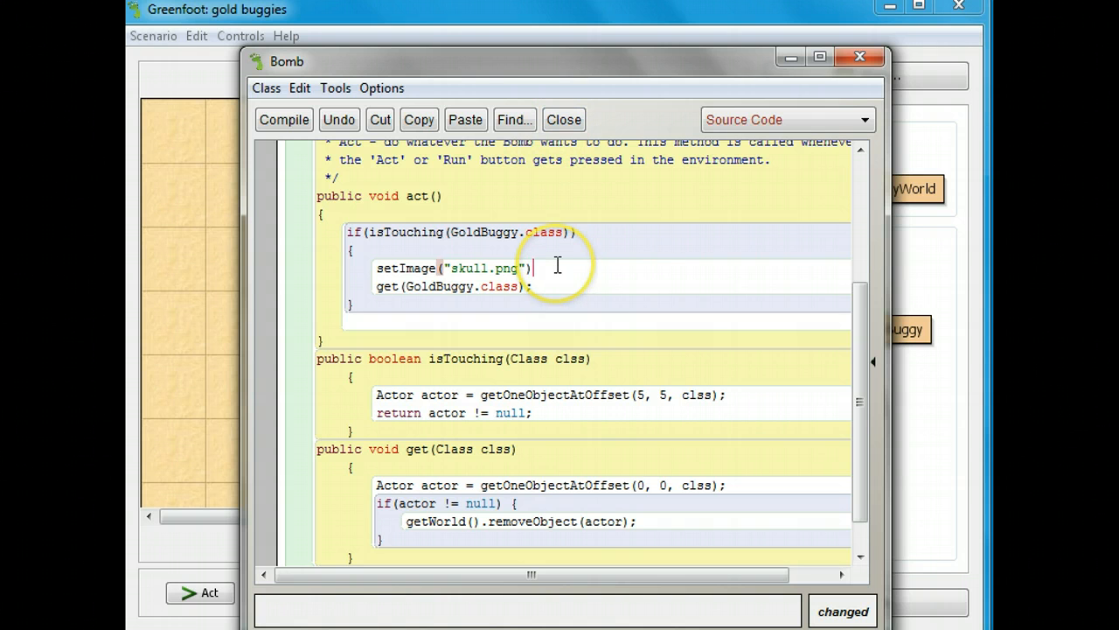
text(;)
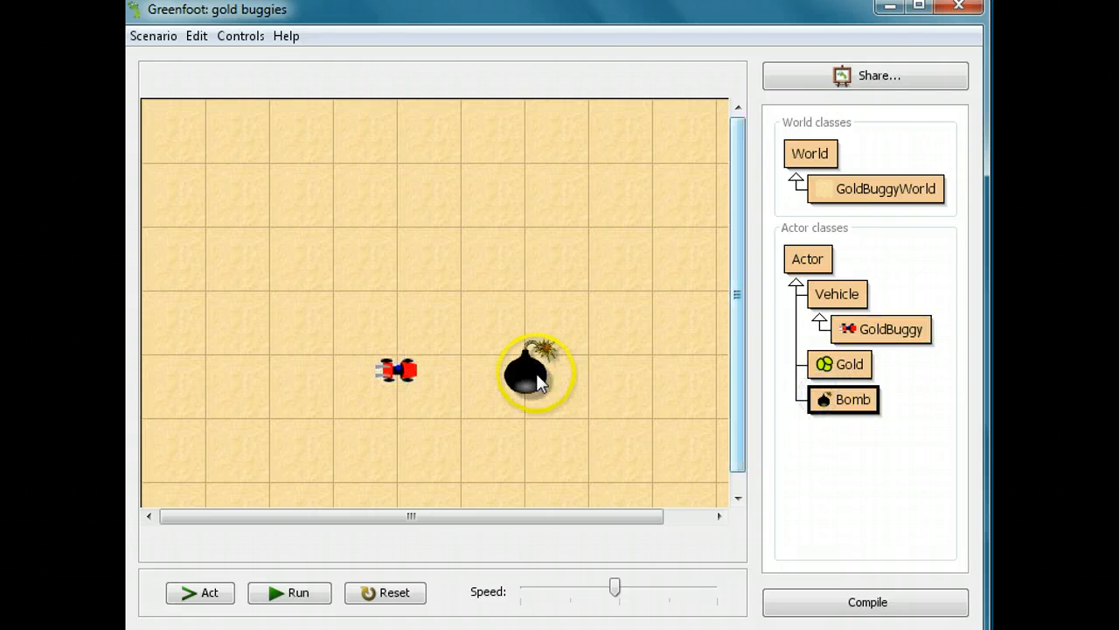
Run the scenario, hit the FileNotFoundException for skull.png, and close the terminal
click(290, 592)
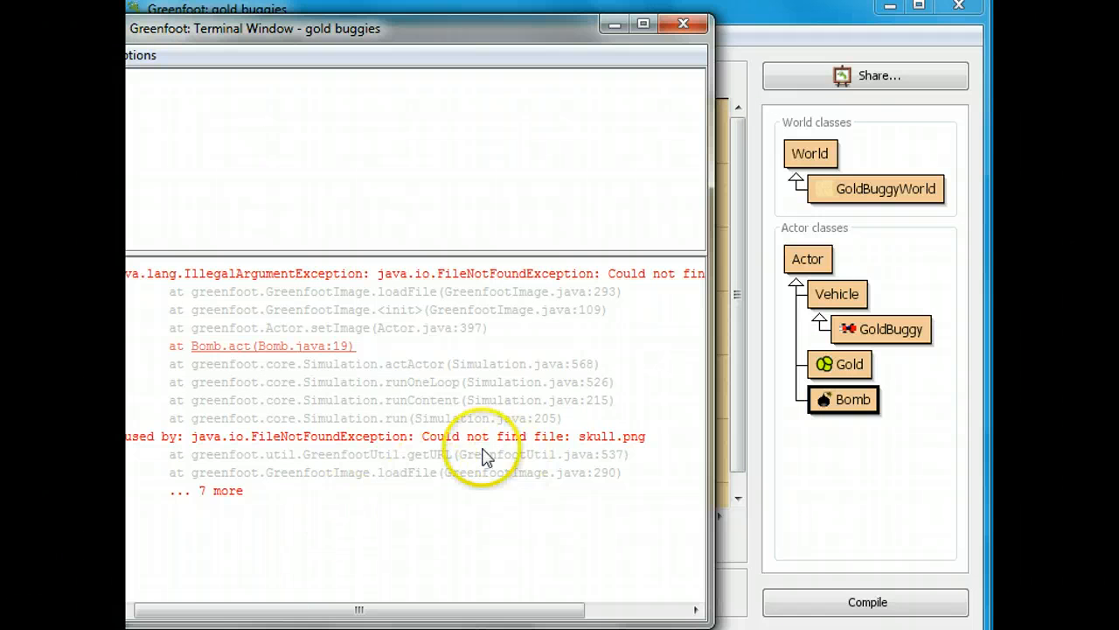
mouse_move(520, 442)
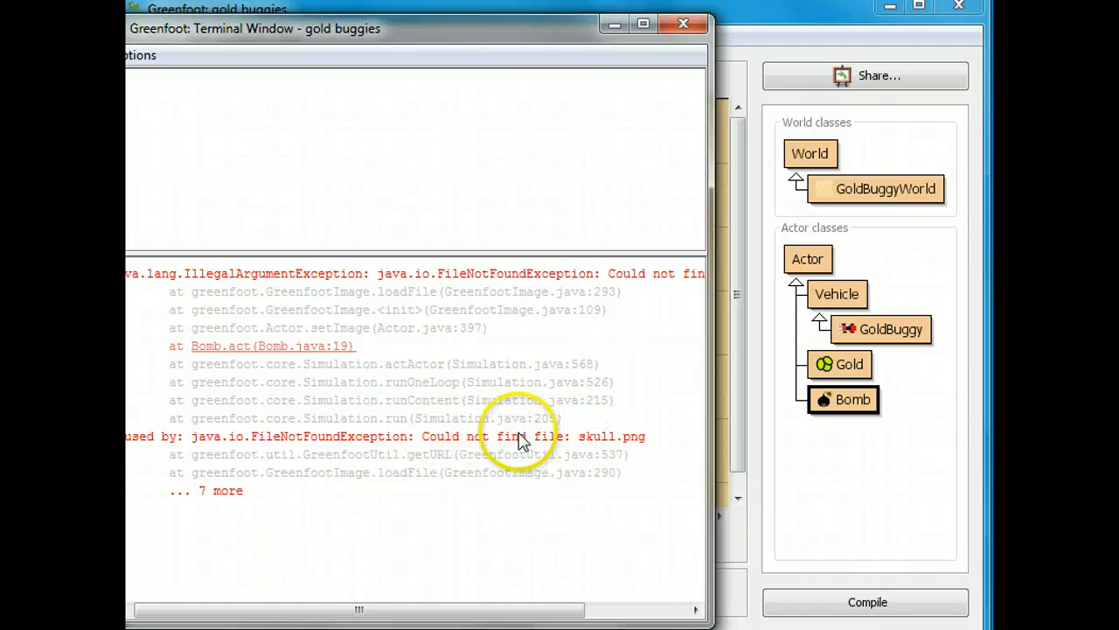
click(683, 24)
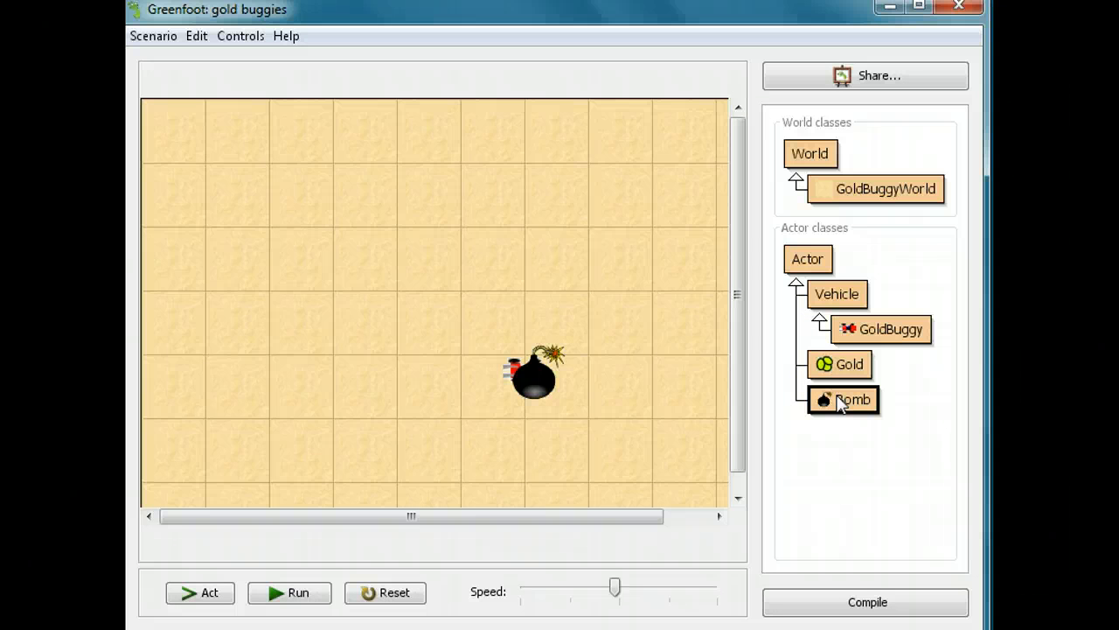
mouse_move(807, 259)
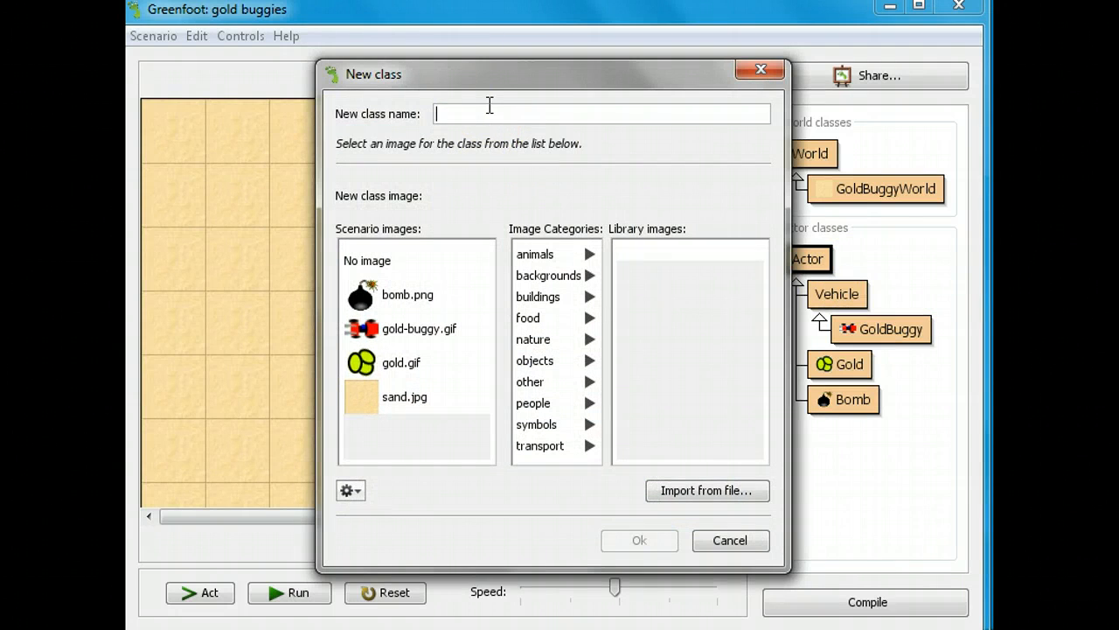
Create a Skull actor class using skull.png from the symbols image category
text(Sk)
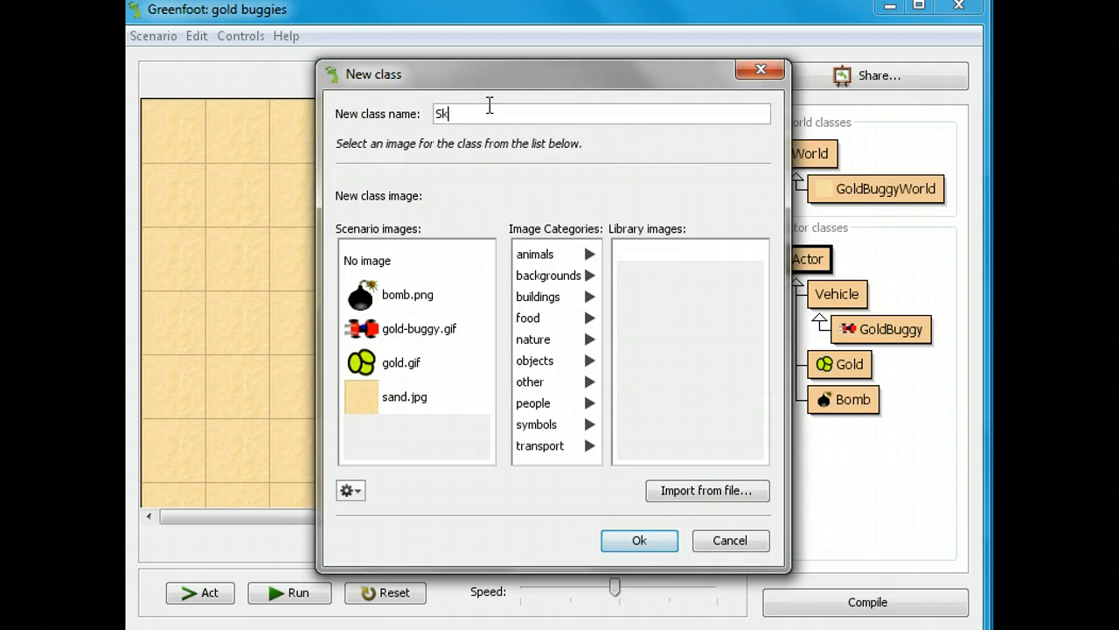
text(ull)
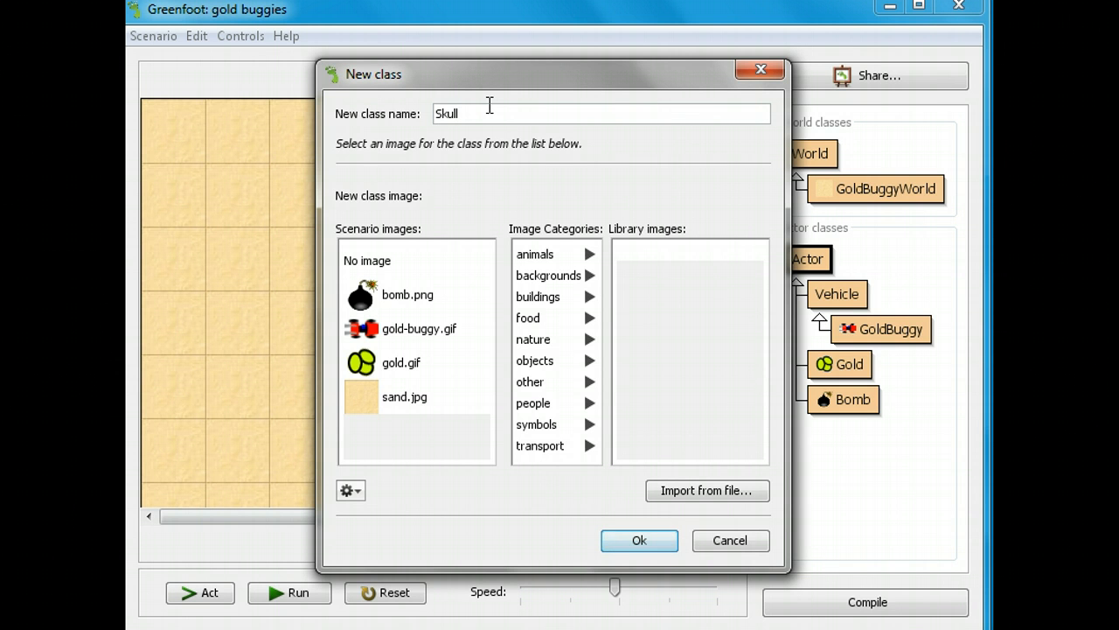
mouse_move(551, 188)
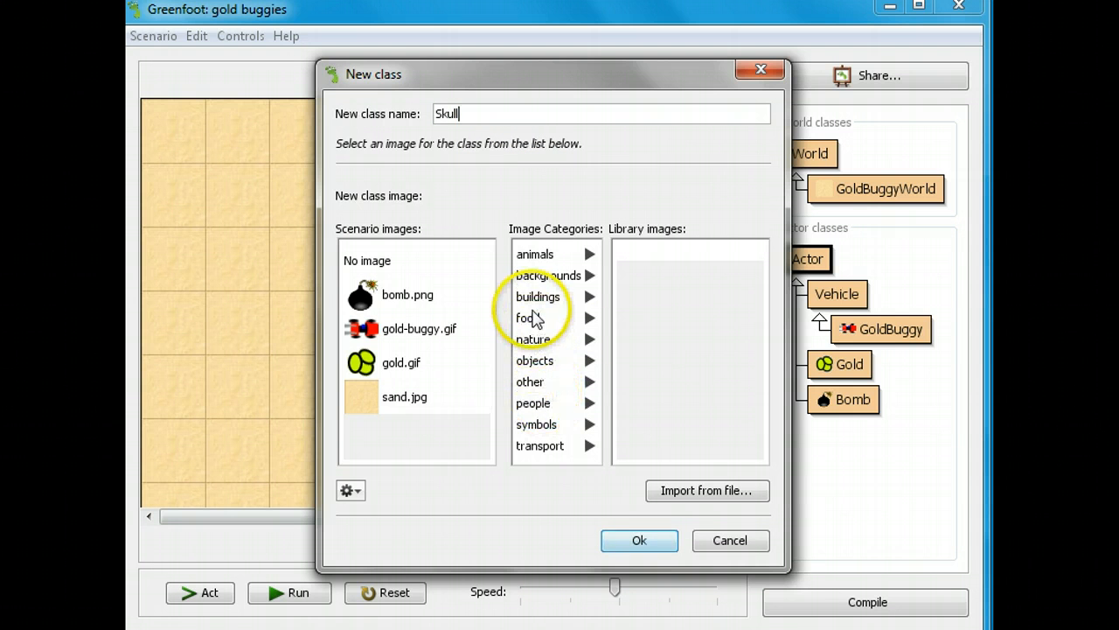
click(536, 424)
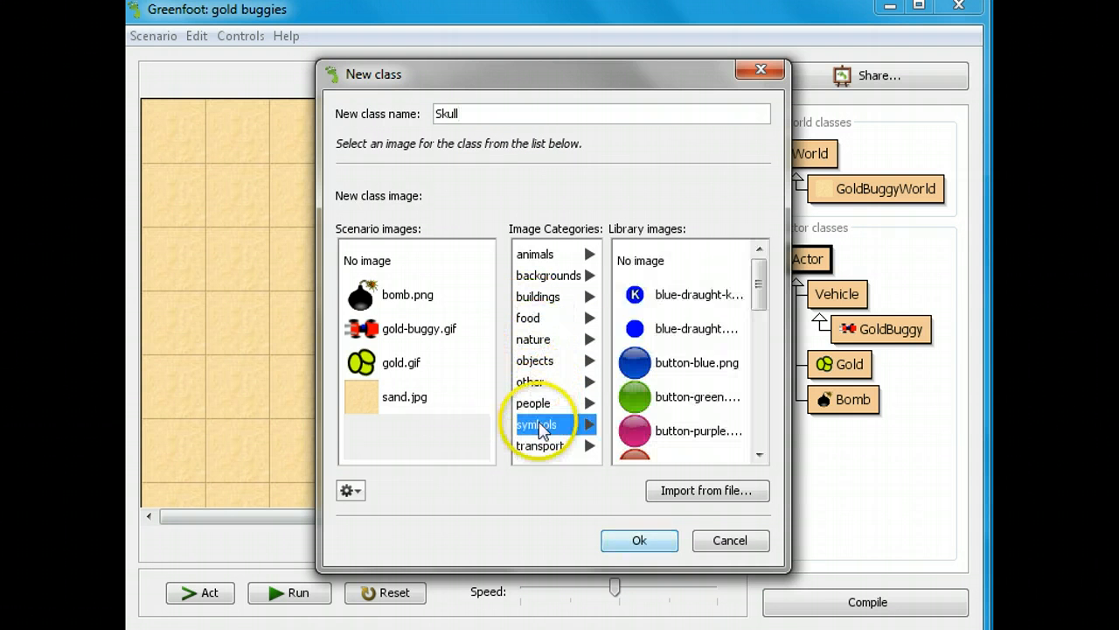
click(536, 424)
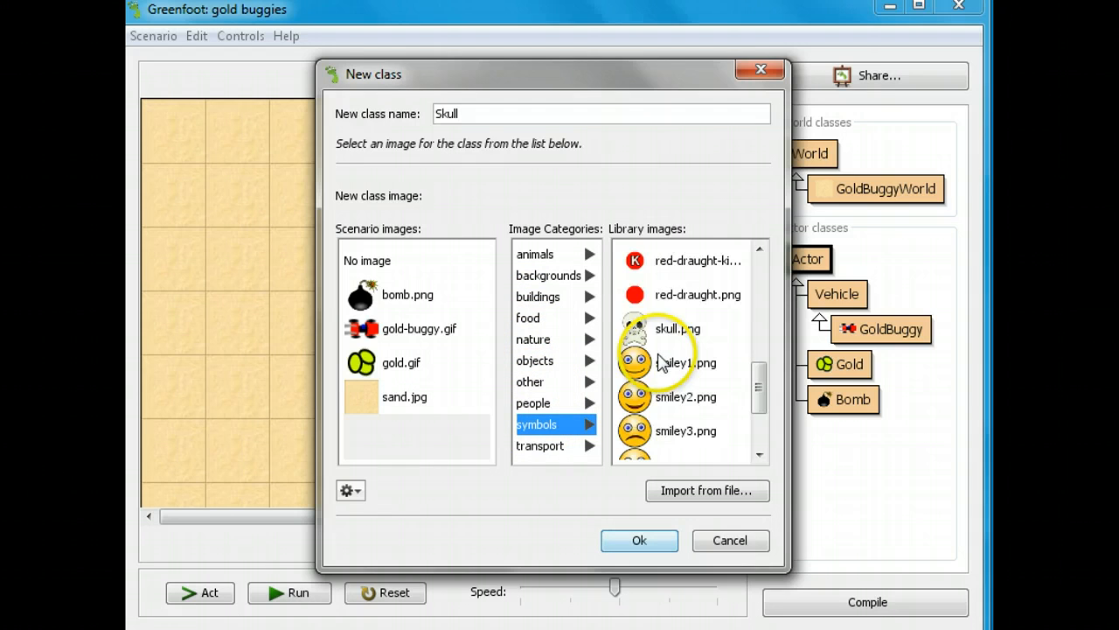
click(677, 328)
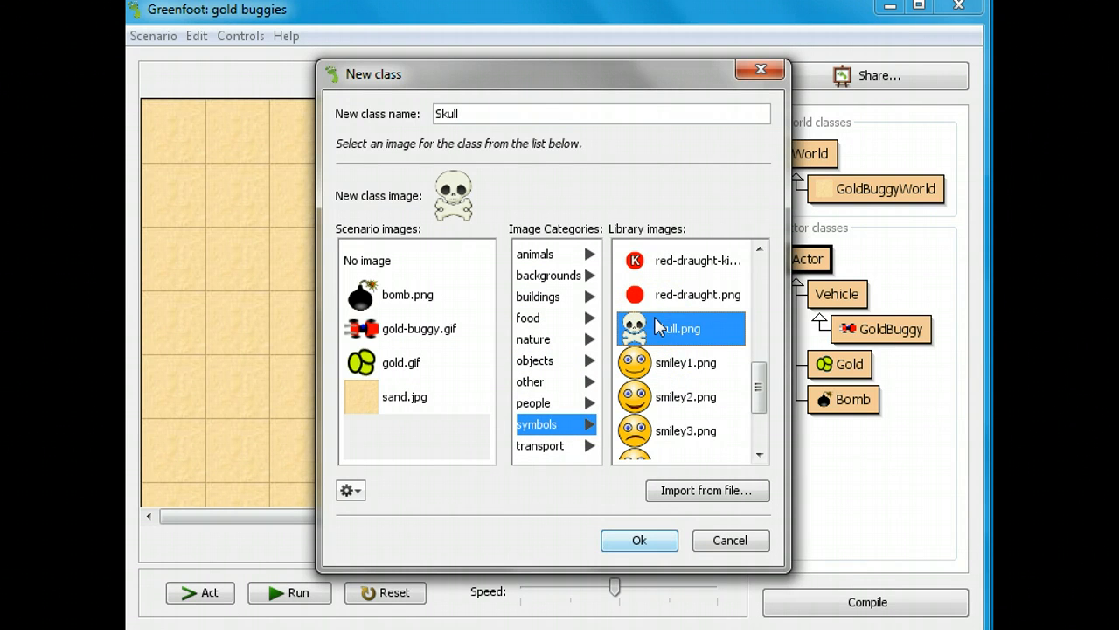
click(639, 539)
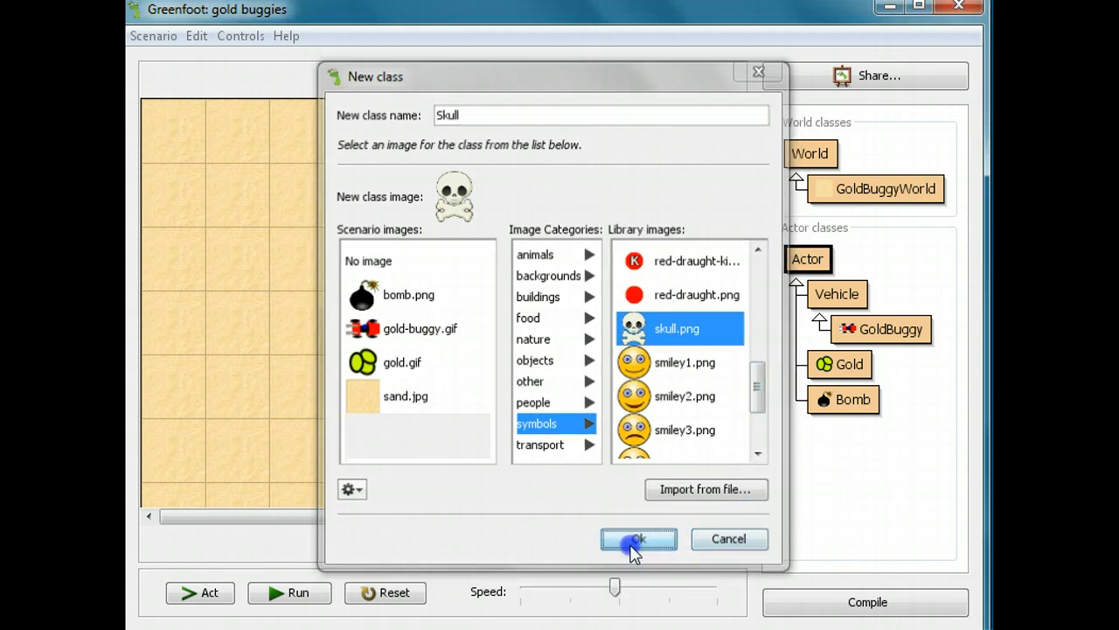
click(639, 538)
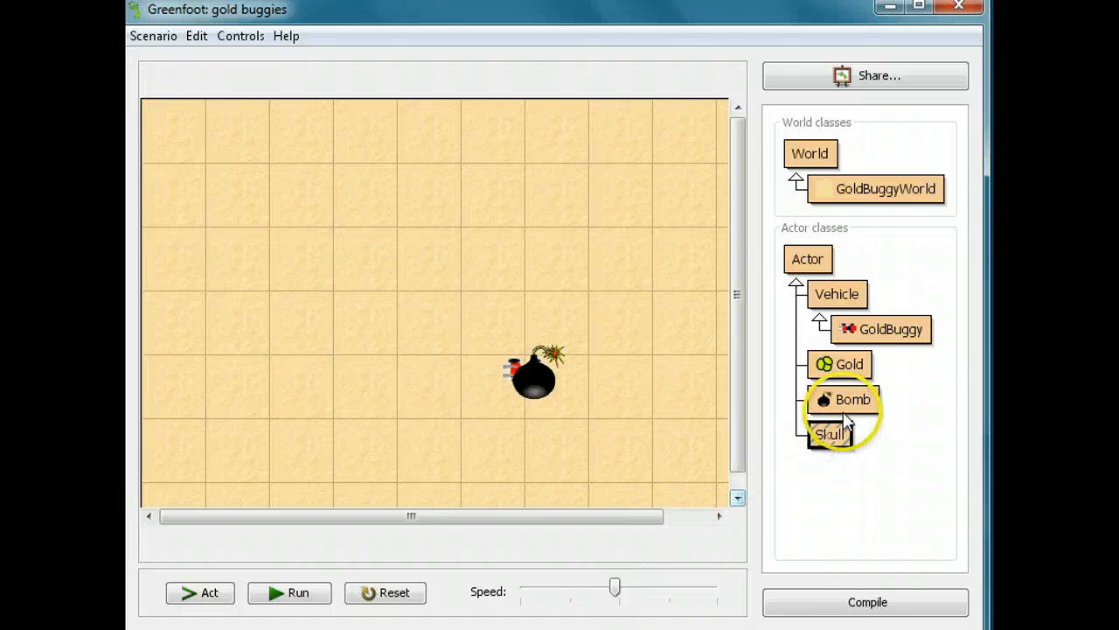
Glance at the Bomb source, then reopen New subclass to check the scenario images
double_click(852, 399)
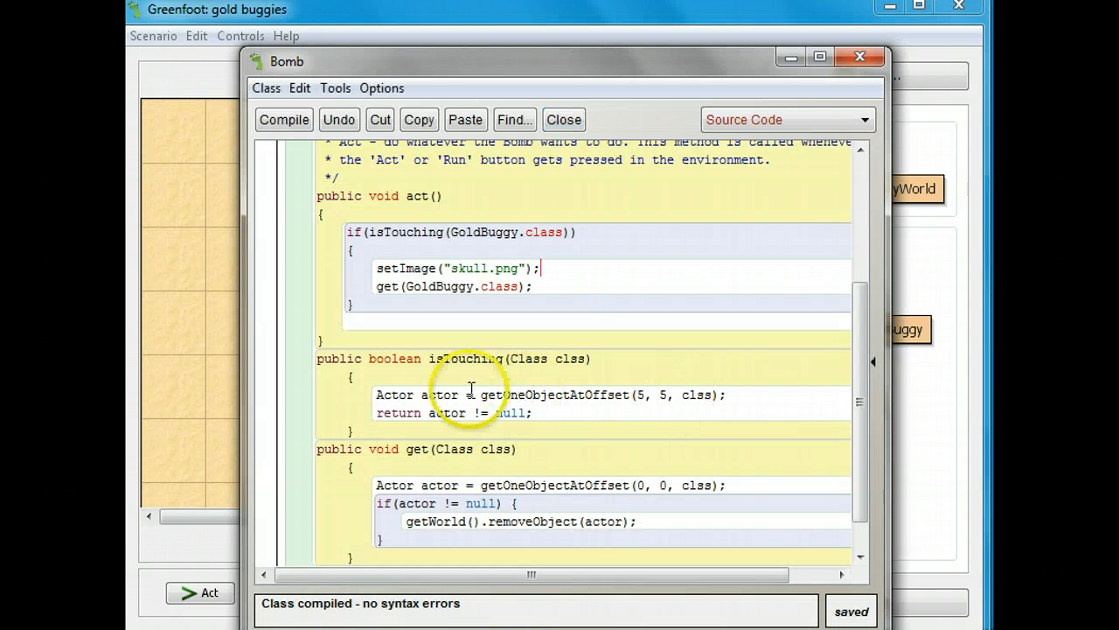
click(563, 119)
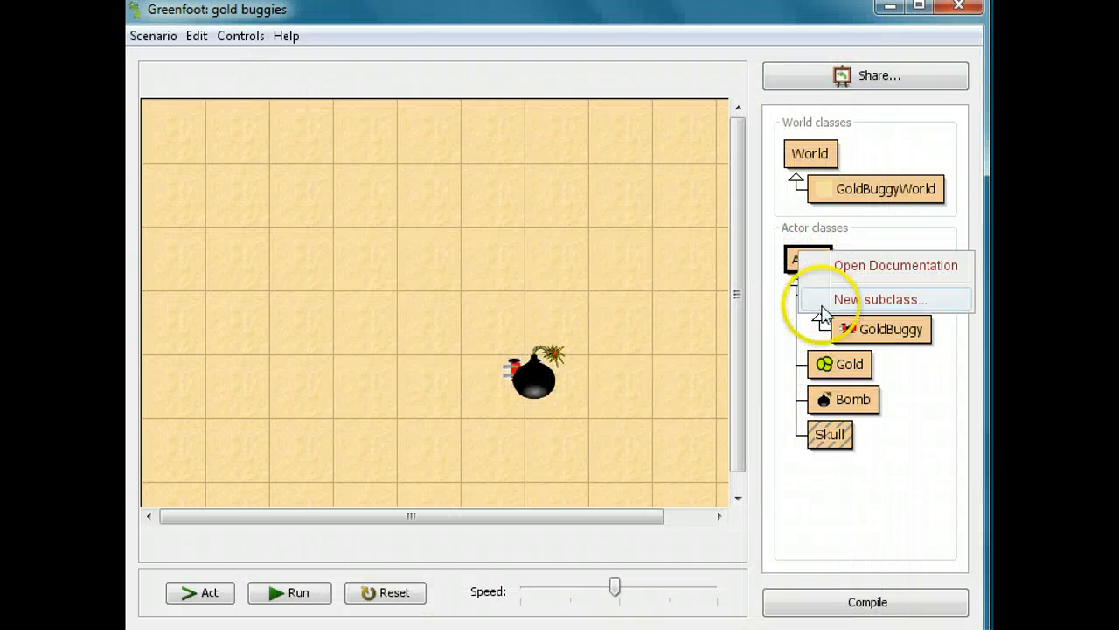
click(881, 299)
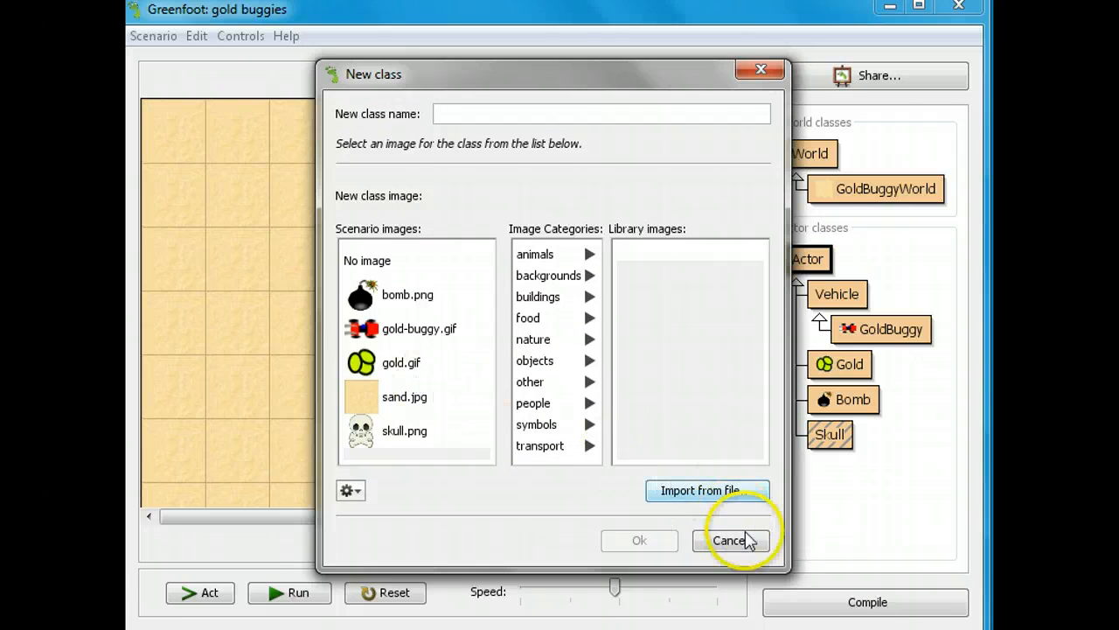
Dismiss the new class dialog and compile all classes in the scenario
click(729, 540)
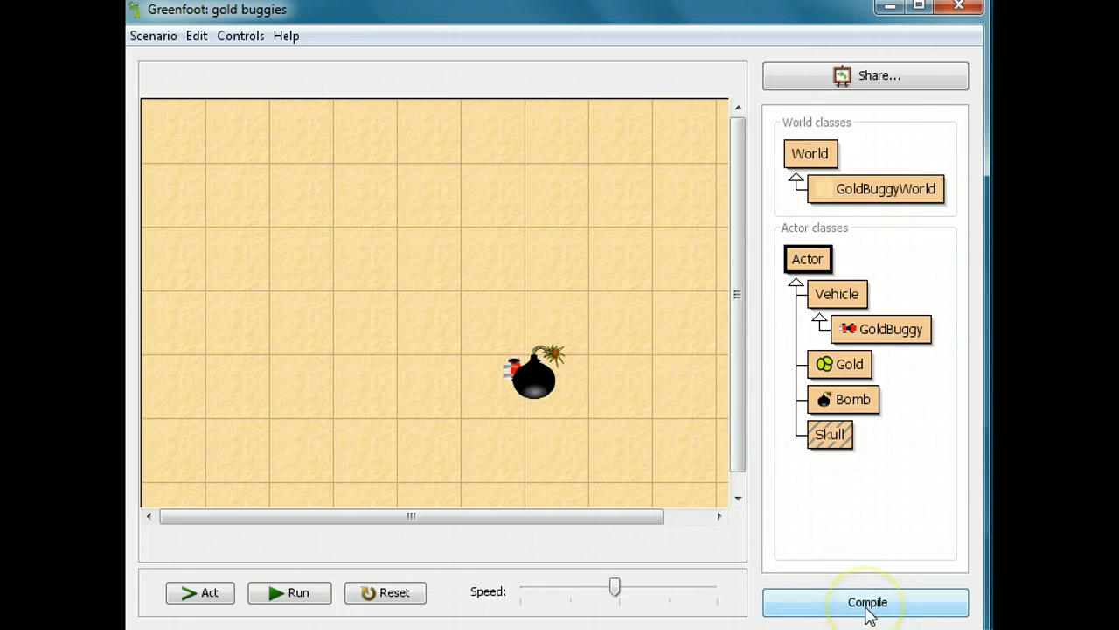
click(866, 602)
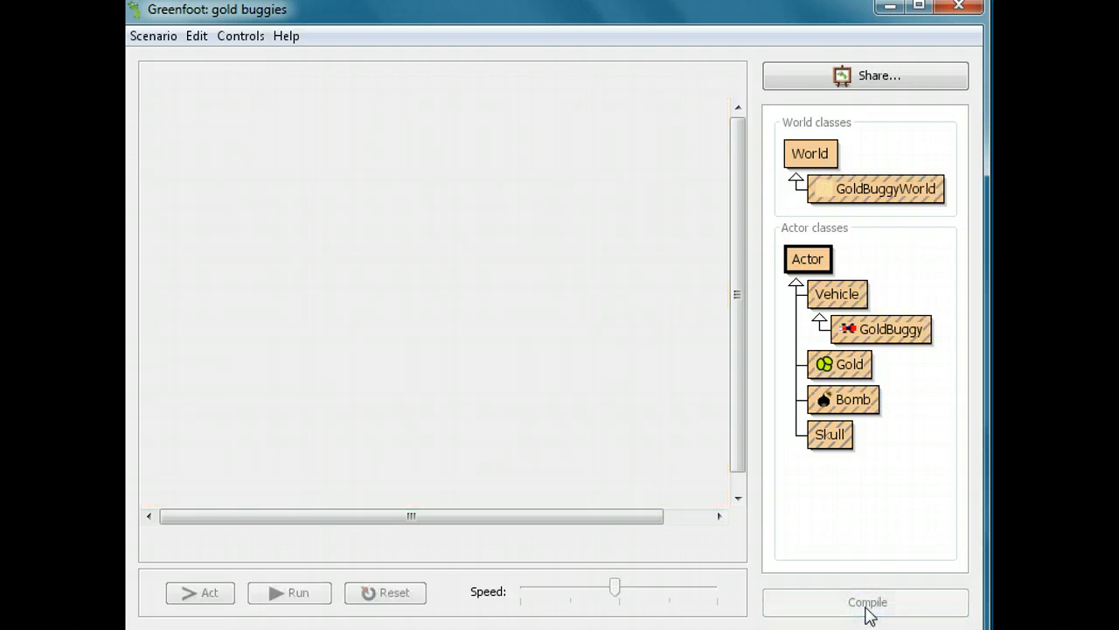
click(866, 602)
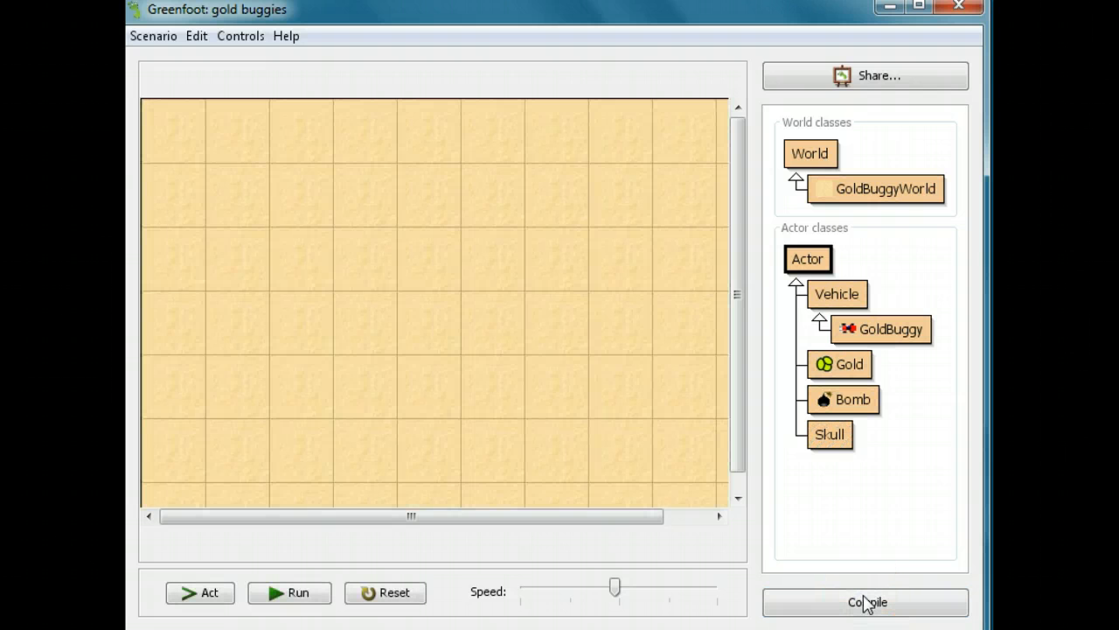
mouse_move(874, 330)
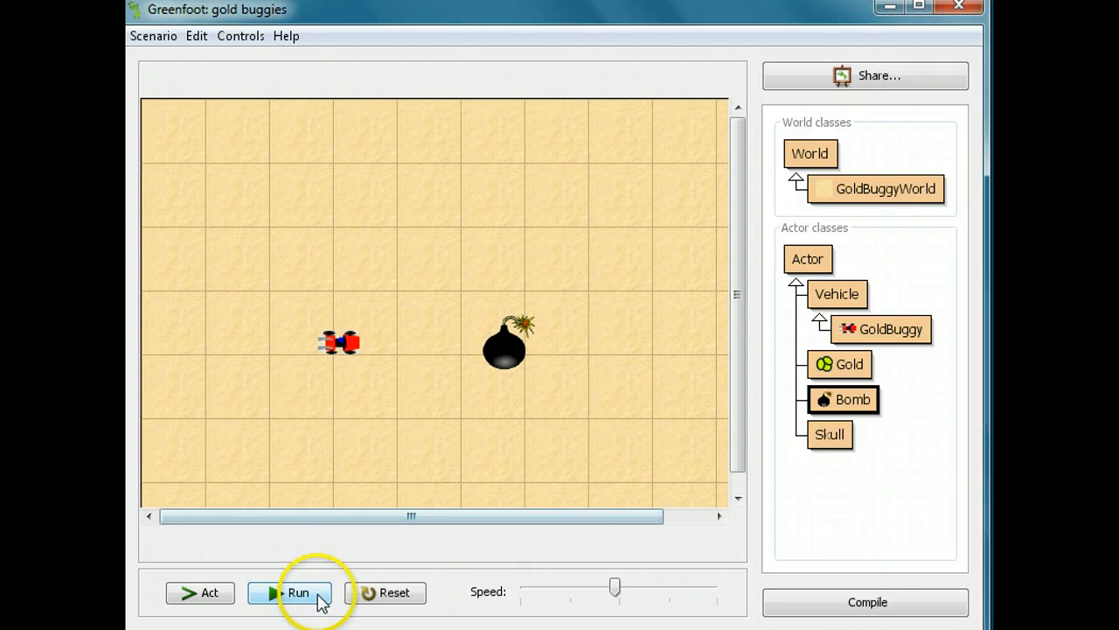
Run the scenario so the bomb removes the buggy and becomes a skull, then pause
click(297, 592)
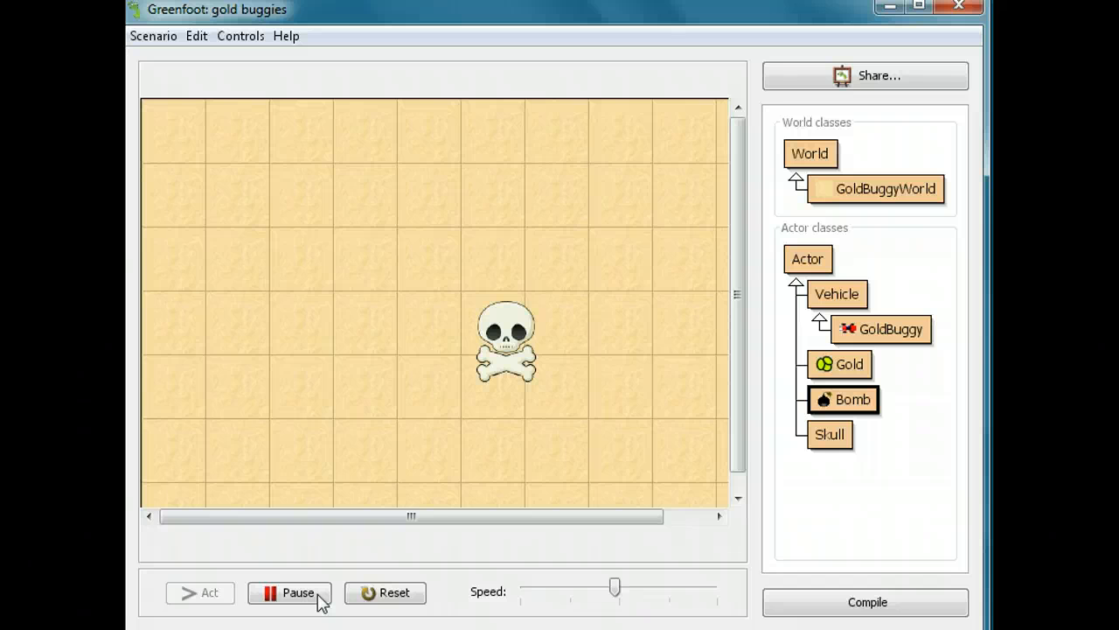
click(290, 592)
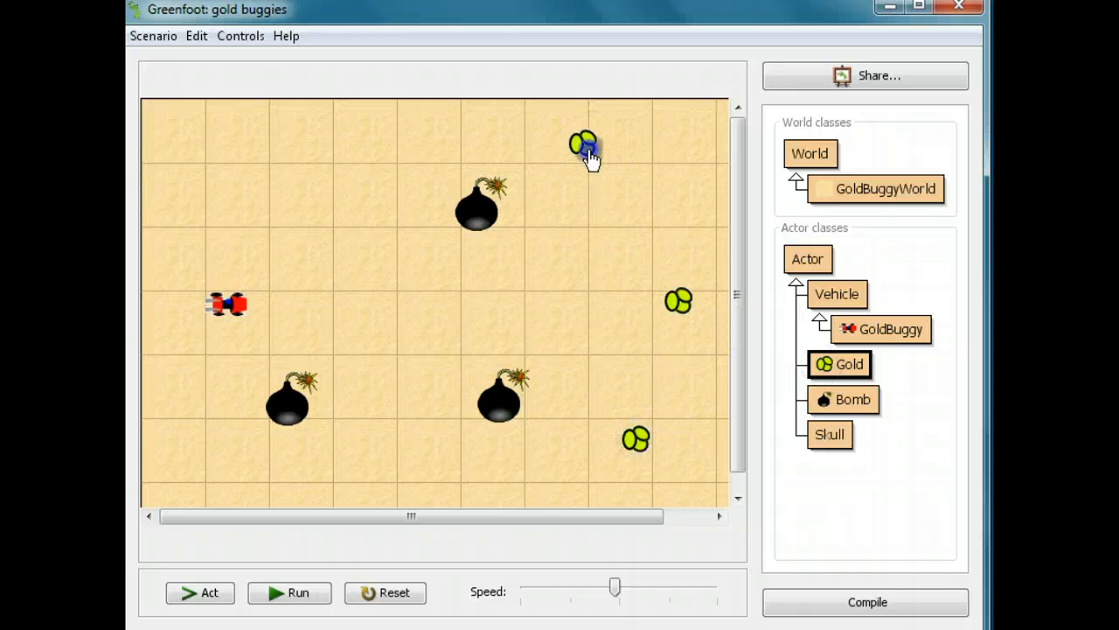
Add a fourth gold piece and run until the buggy hits the lower bomb, then pause
click(288, 592)
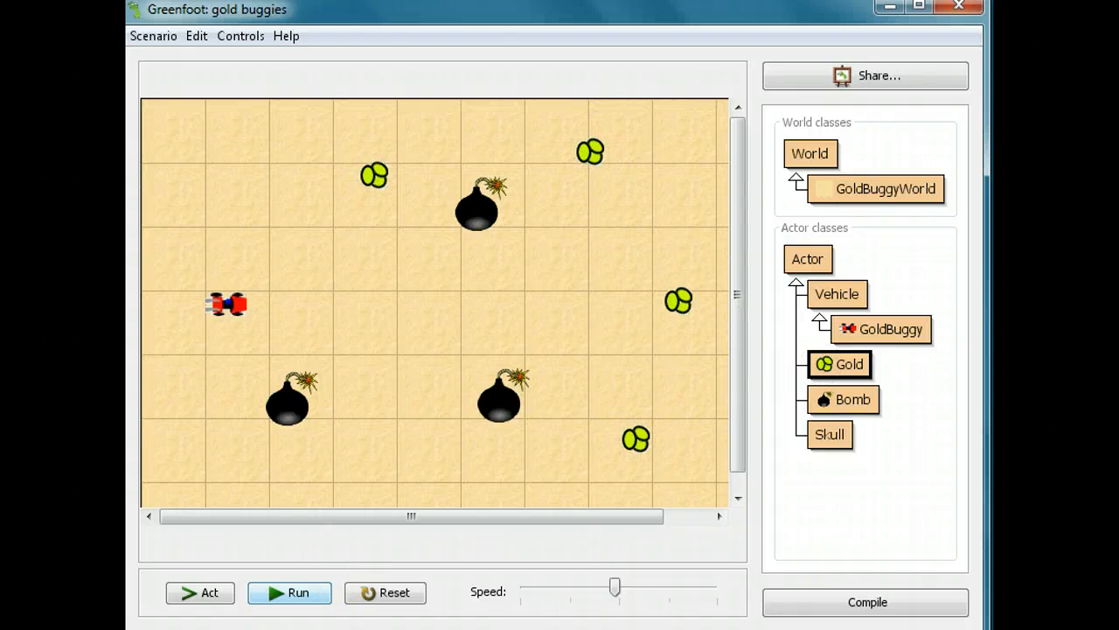
click(290, 592)
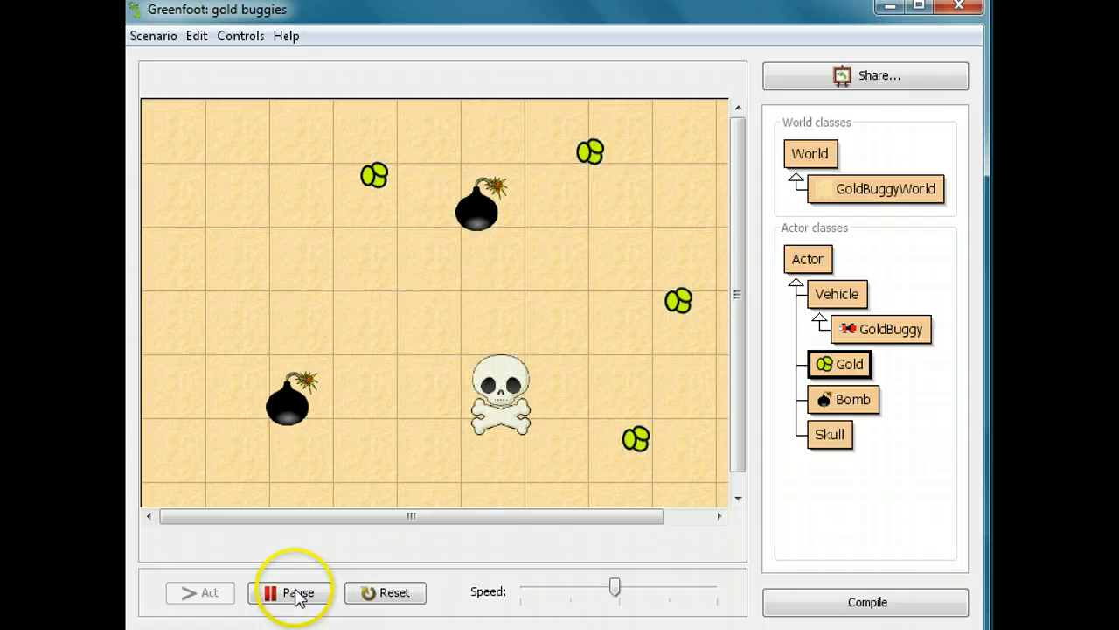
click(297, 592)
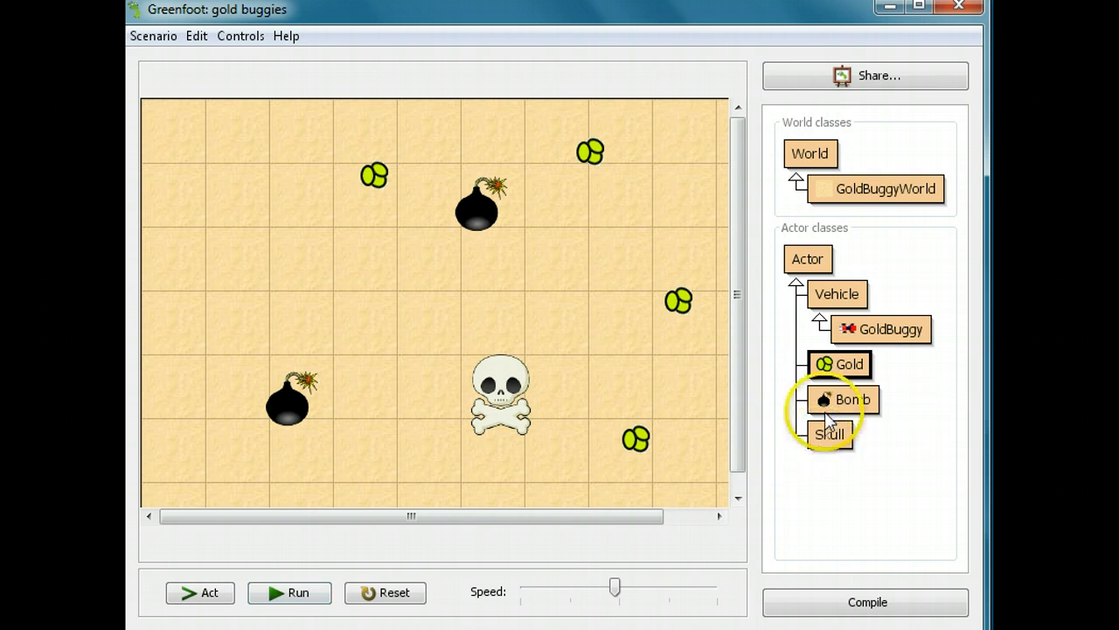
Review the Bomb class source code and close its editor
double_click(852, 399)
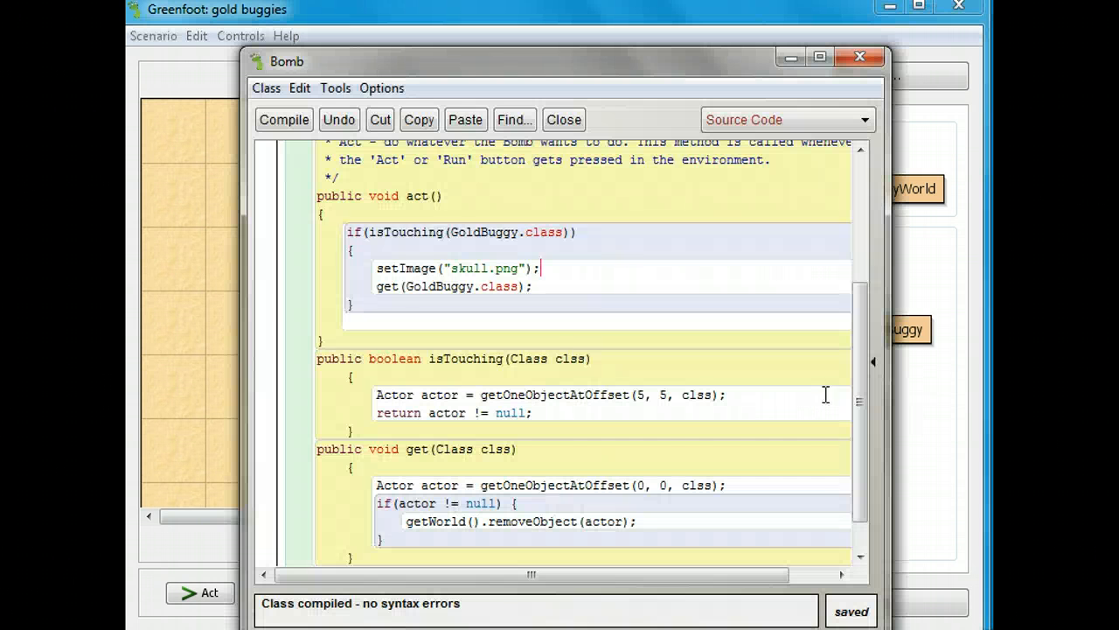
mouse_move(441, 262)
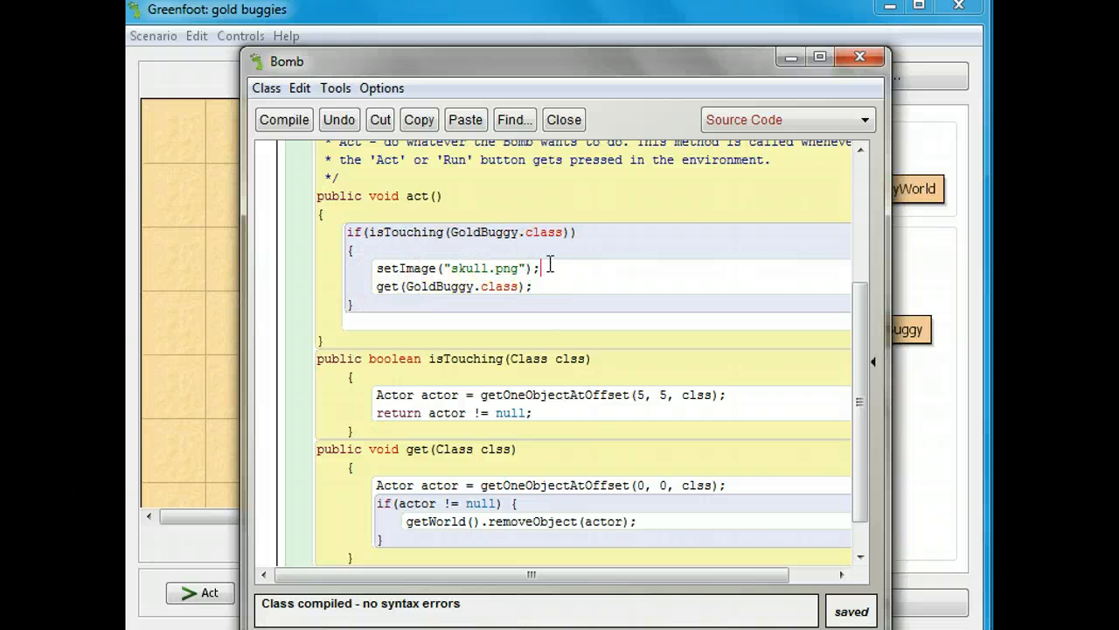
mouse_move(860, 56)
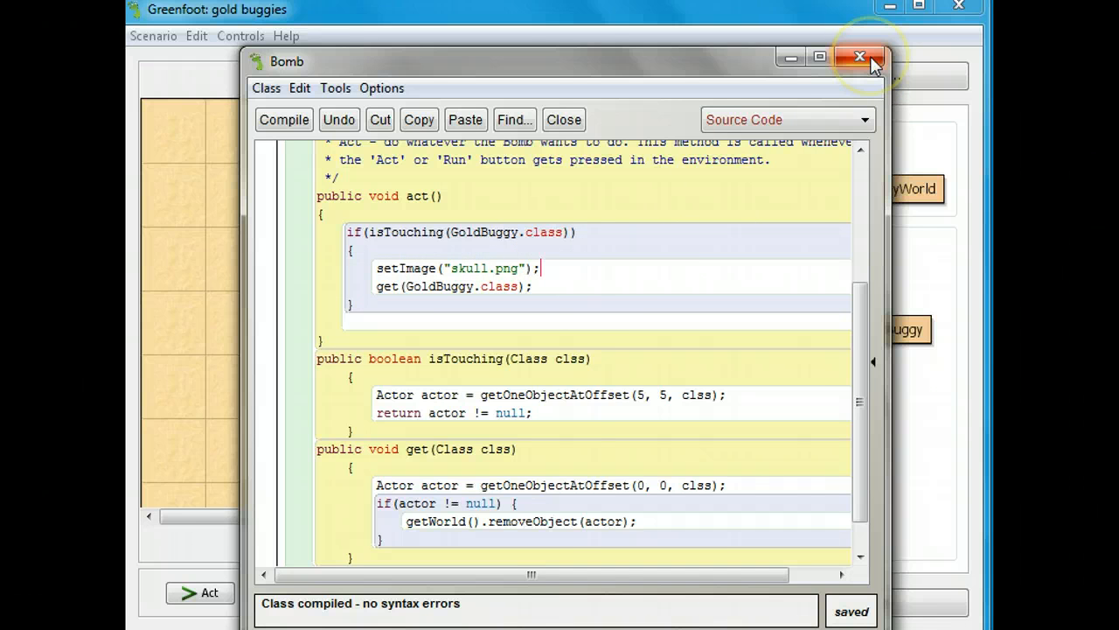
click(859, 56)
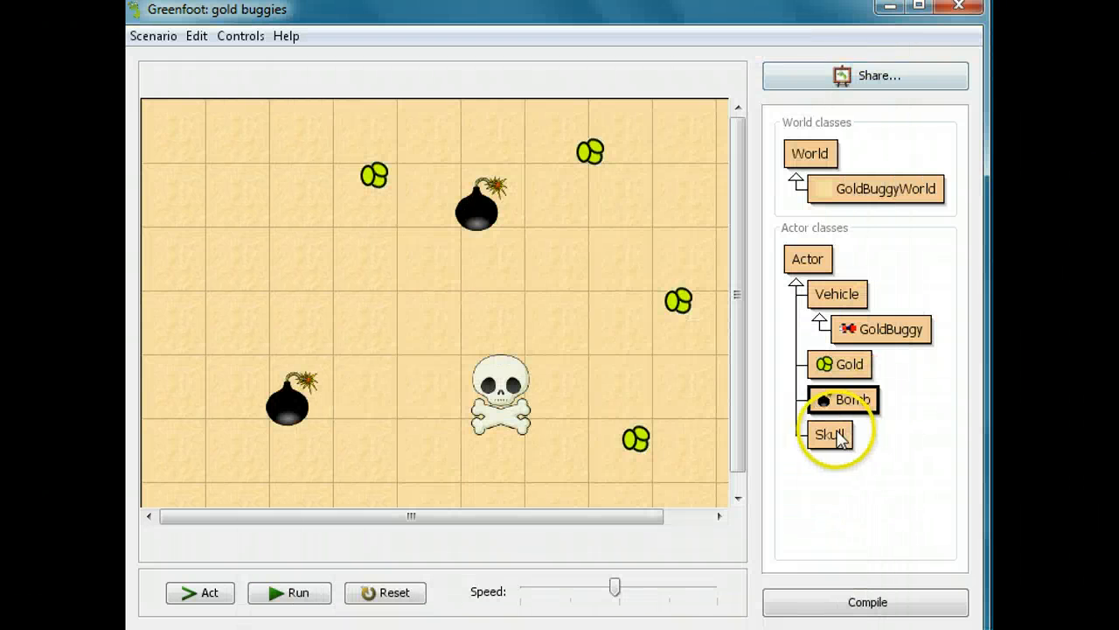
Bring up the Skull class source with its empty act method and shrink the window
double_click(830, 434)
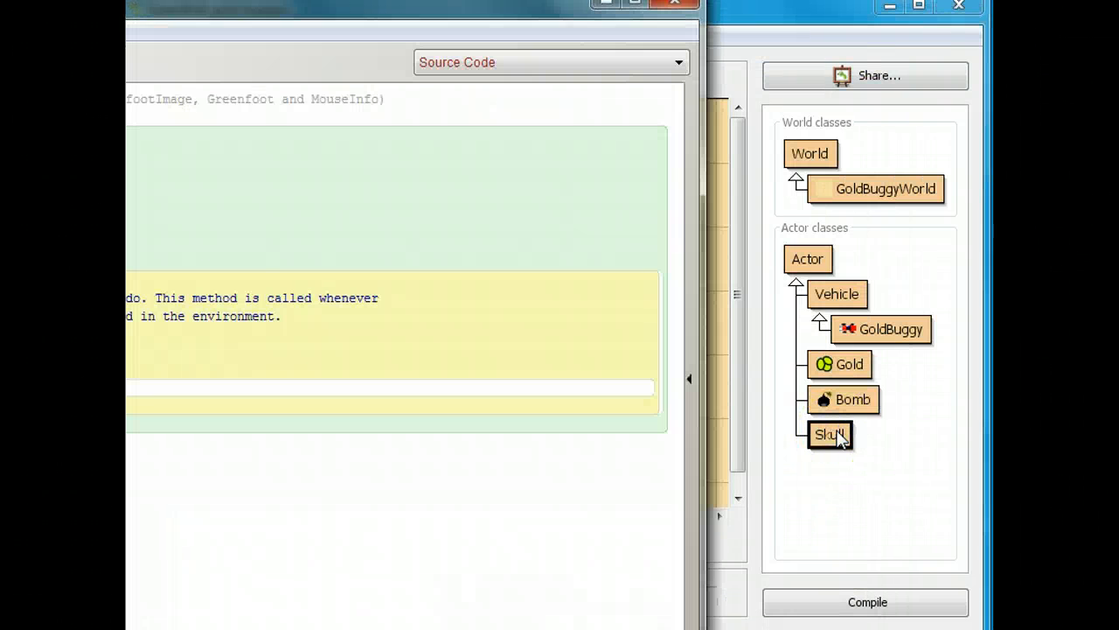
click(867, 602)
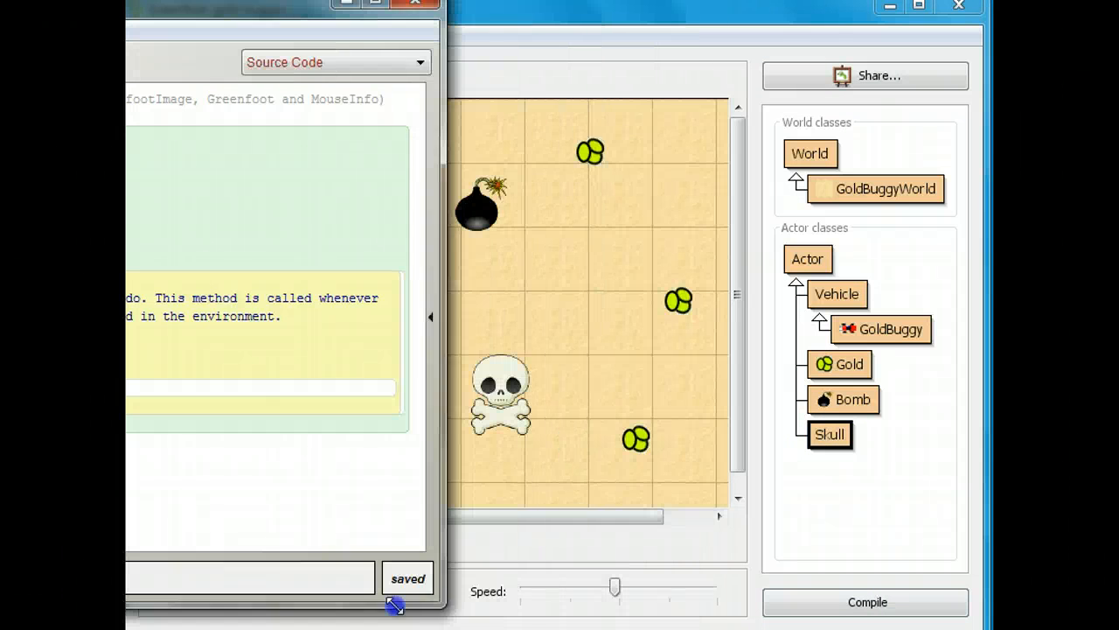